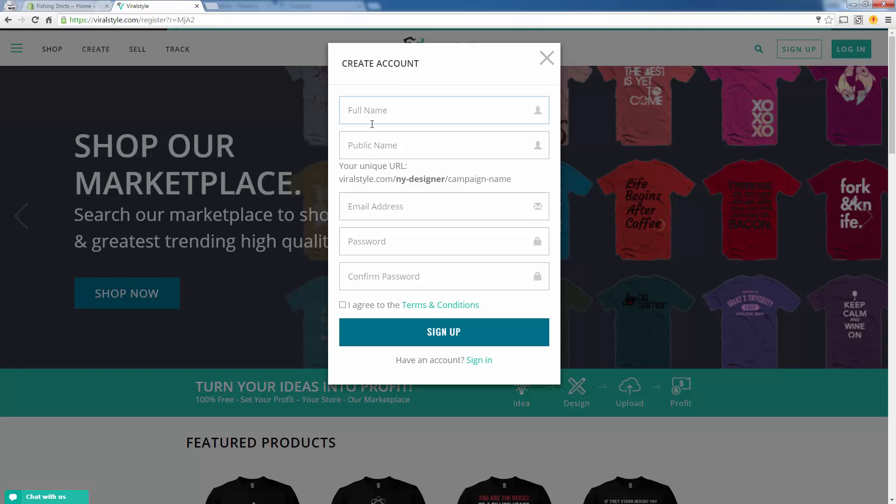
pyautogui.moveTo(308, 243)
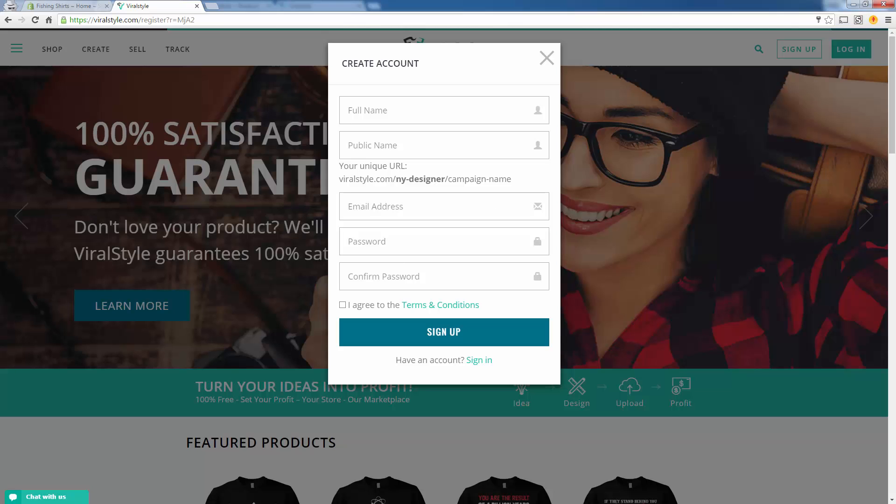
# - Sign in to the existing Viralstyle account and reach the client dashboard
pyautogui.click(444, 332)
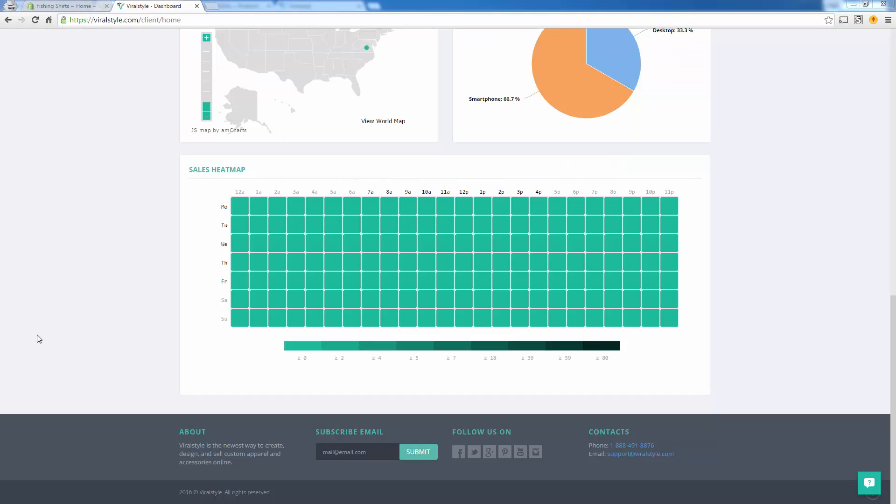
pyautogui.moveTo(89, 160)
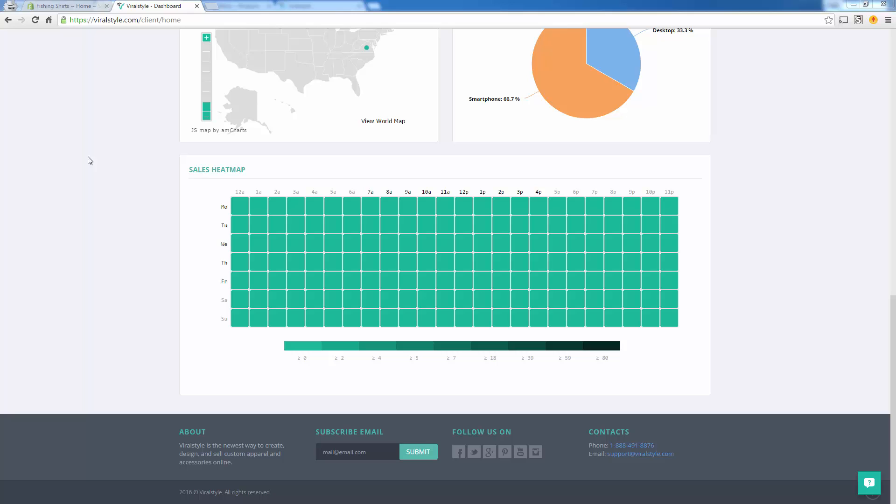
pyautogui.moveTo(74, 60)
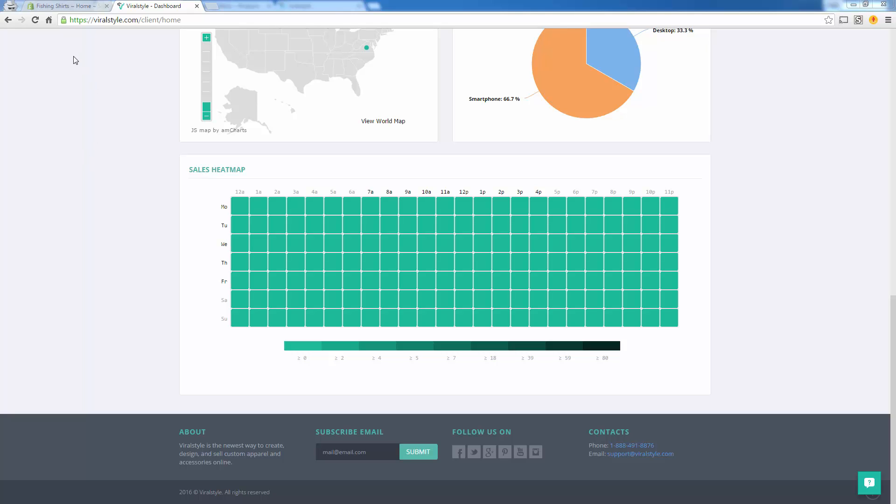
pyautogui.moveTo(64, 79)
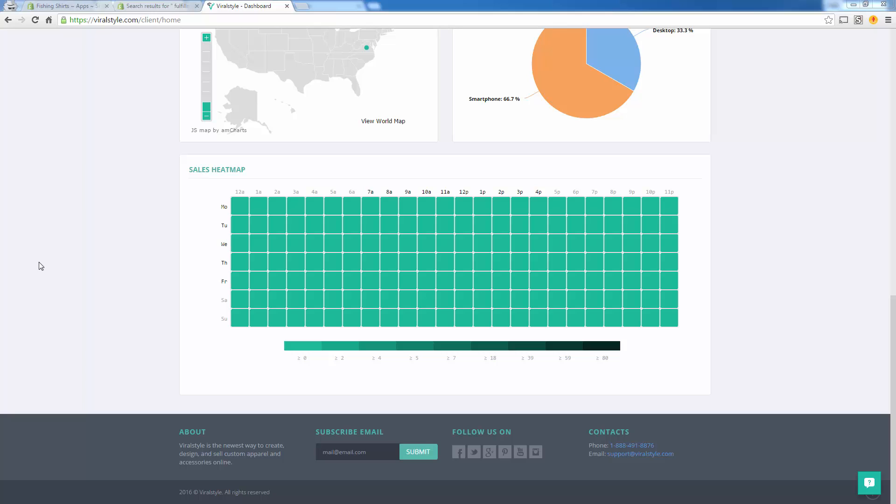
pyautogui.moveTo(62, 260)
pyautogui.write('blog')
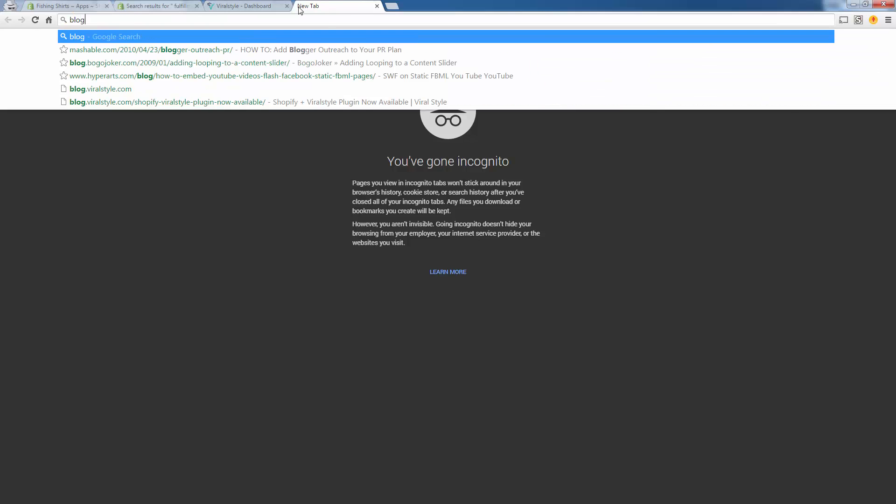
# - From blog.viralstyle.com, follow the 'Shopify + Viralstyle Plugin Now Available' post to the app's Shopify store page
pyautogui.click(100, 88)
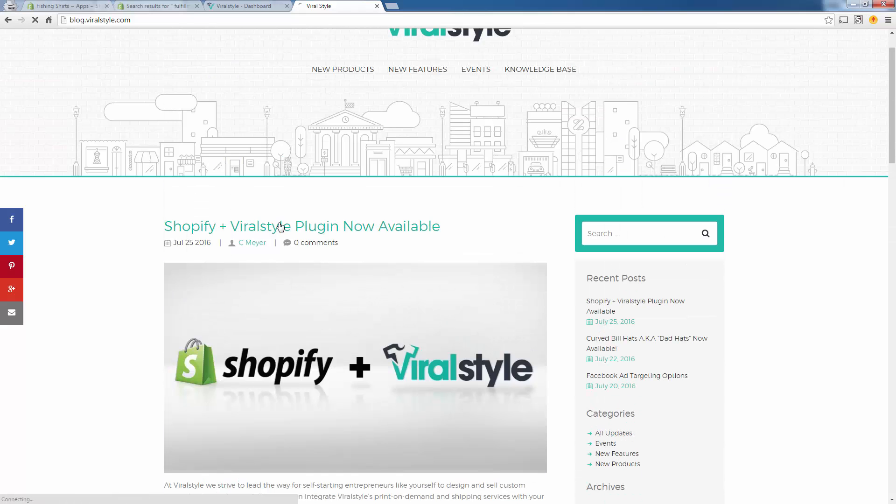
pyautogui.click(302, 226)
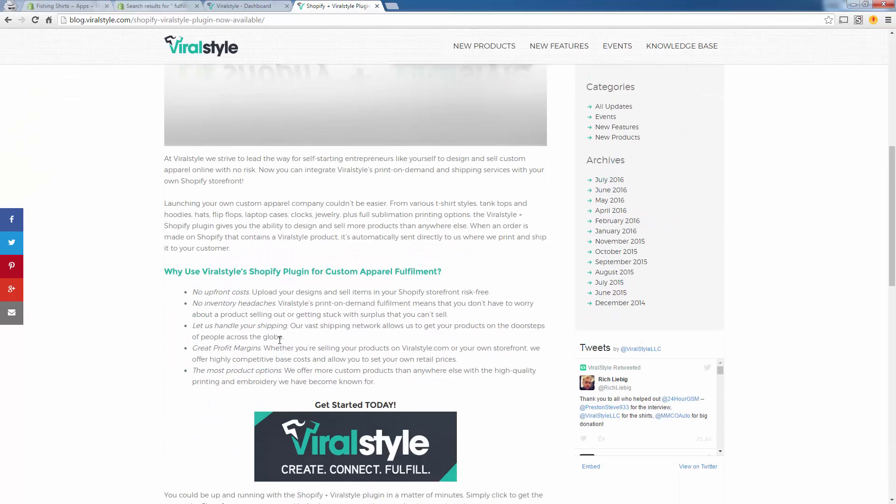
pyautogui.scroll(-3)
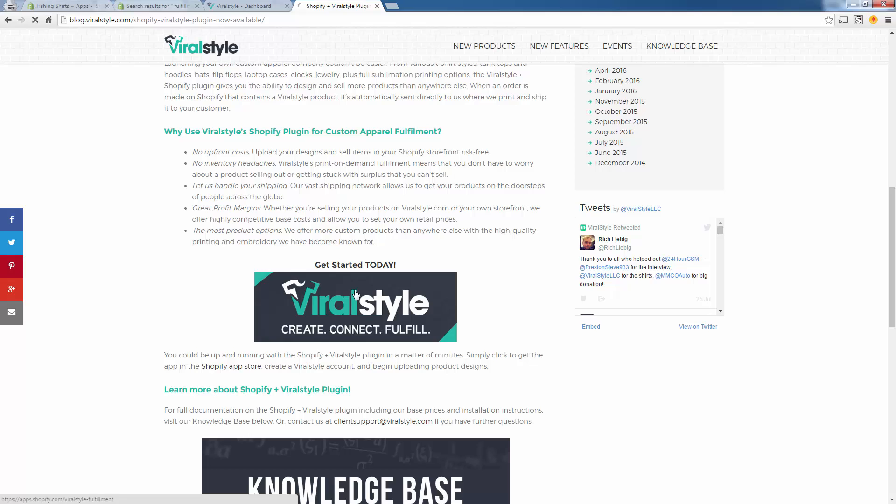
pyautogui.click(231, 366)
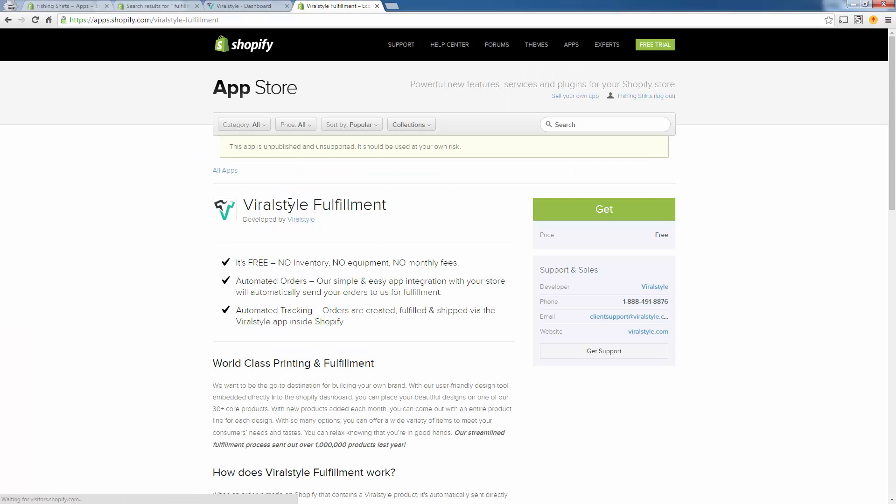
# - Browse the Viralstyle Fulfillment listing and get the free app for the Fishing Shirts store
pyautogui.click(411, 124)
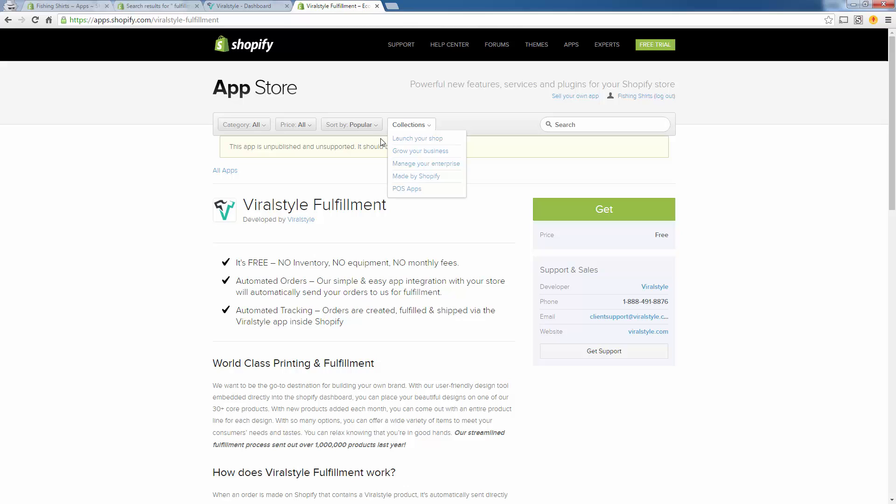
pyautogui.click(210, 158)
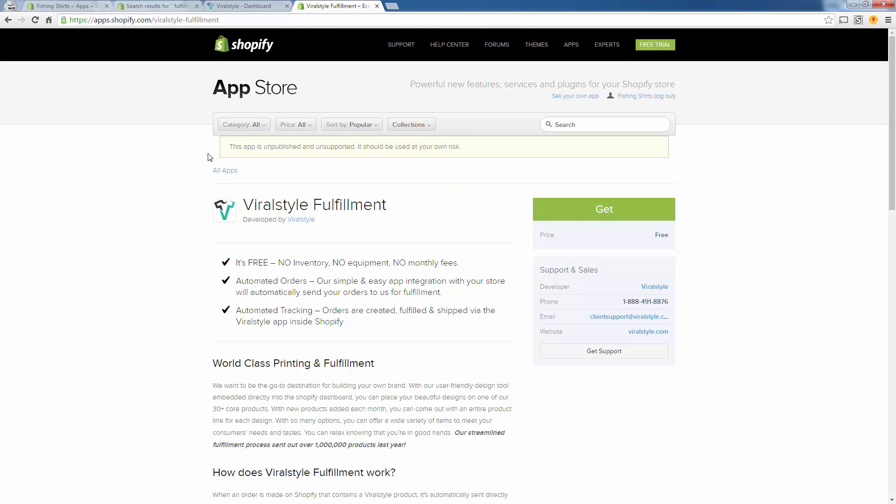
pyautogui.moveTo(280, 174)
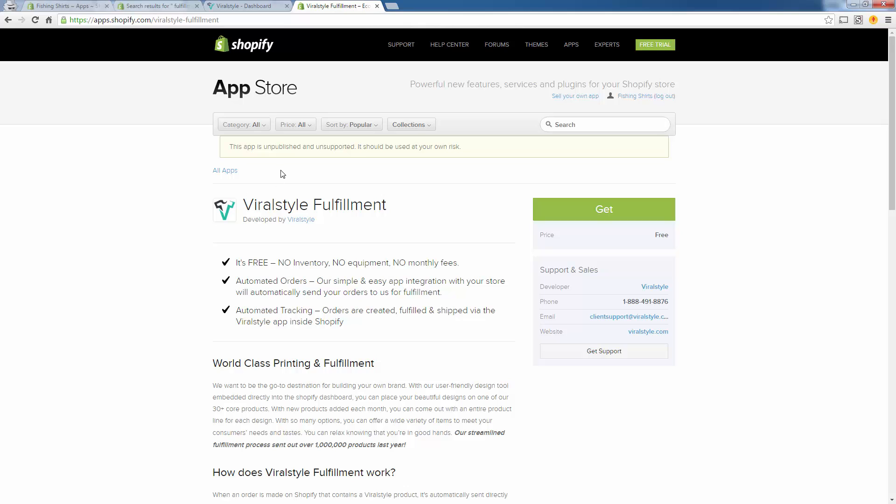
pyautogui.moveTo(277, 185)
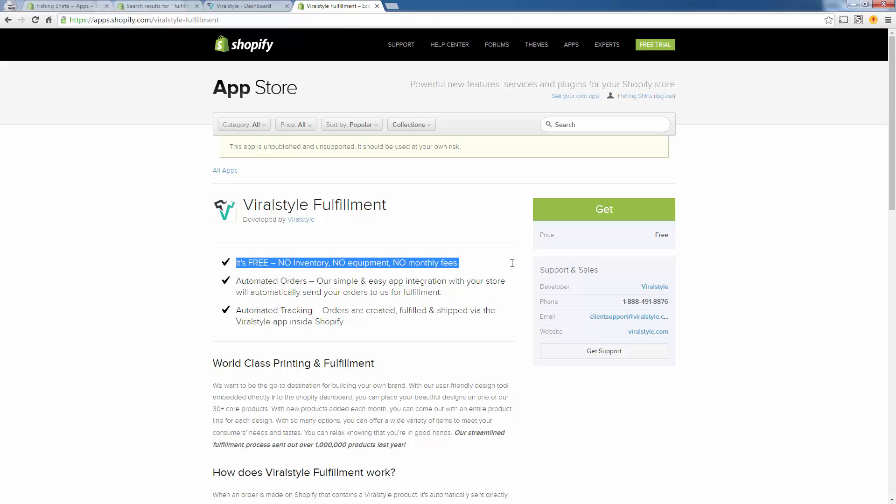
pyautogui.click(24, 307)
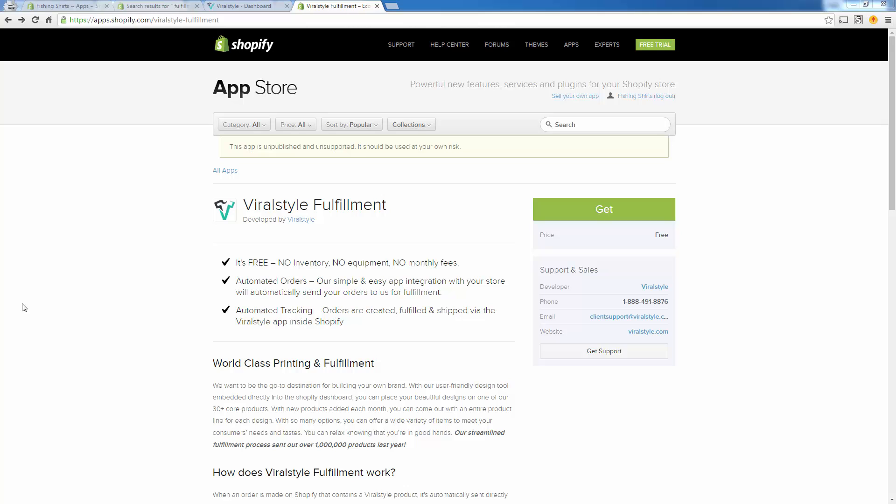
pyautogui.moveTo(432, 275)
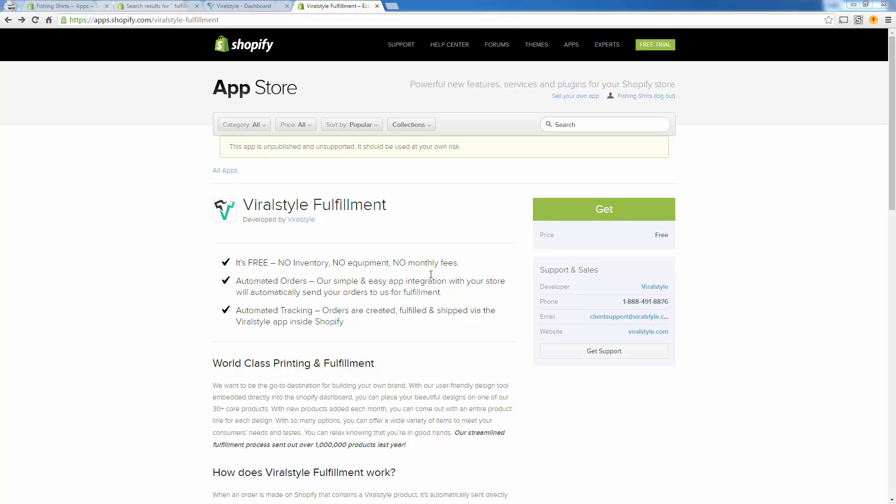
pyautogui.click(604, 209)
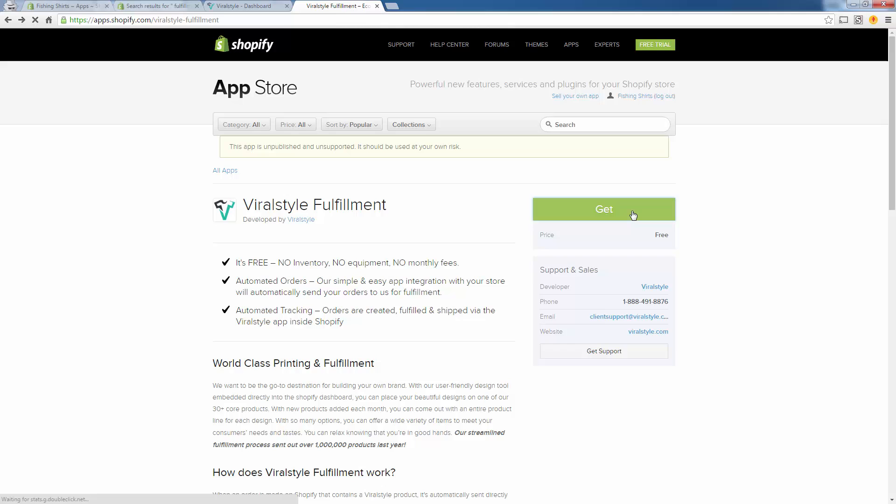
pyautogui.click(603, 208)
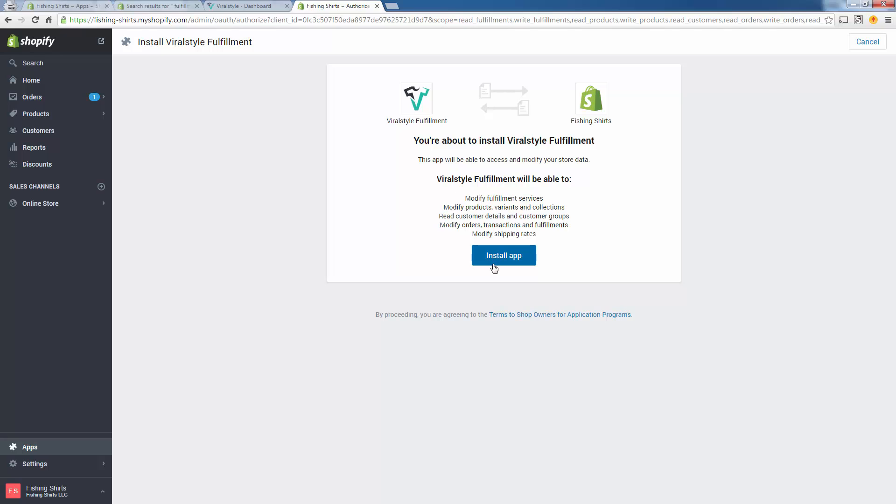
# - Install Viralstyle Fulfillment, landing on its campaigns list with LOVE PIGS not imported
pyautogui.click(504, 254)
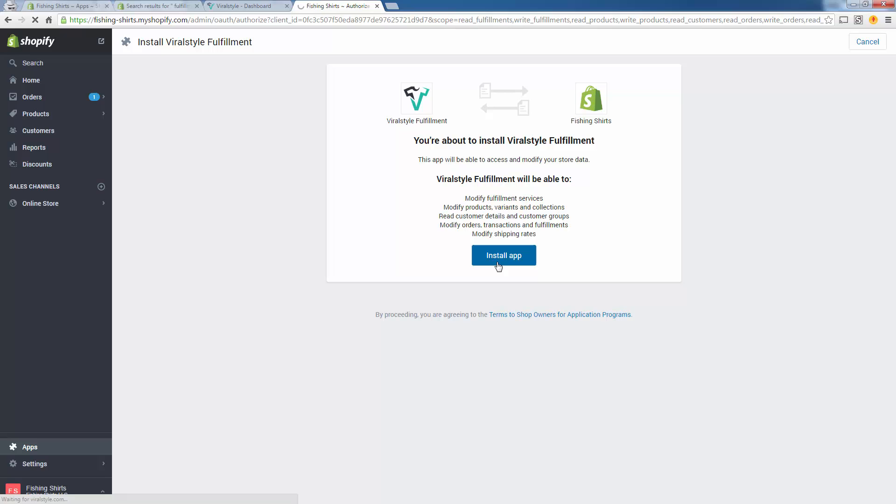
pyautogui.click(503, 254)
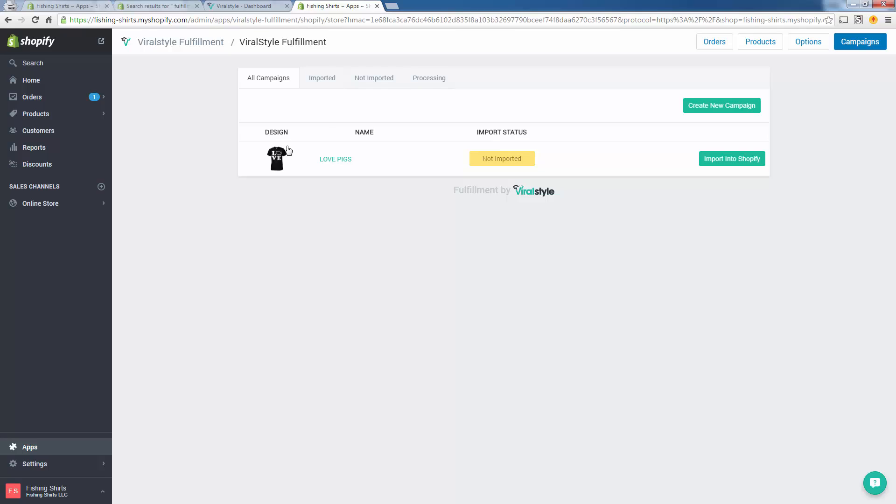
pyautogui.moveTo(267, 171)
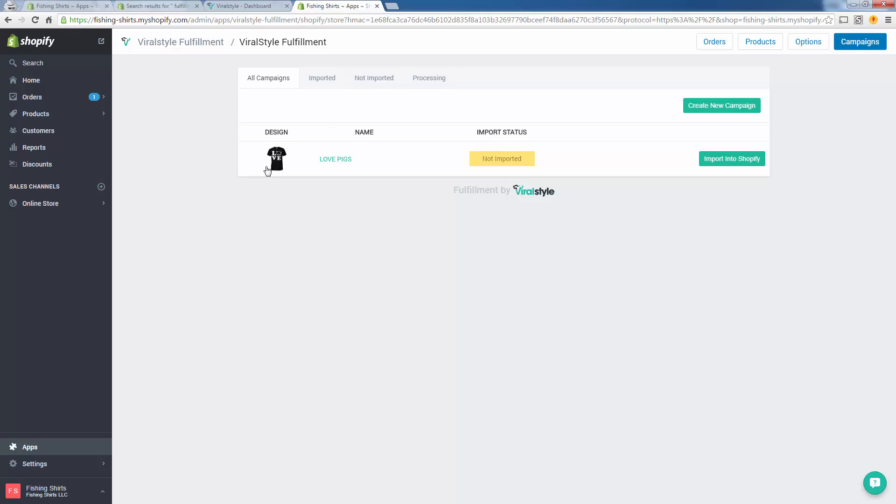
pyautogui.moveTo(322, 126)
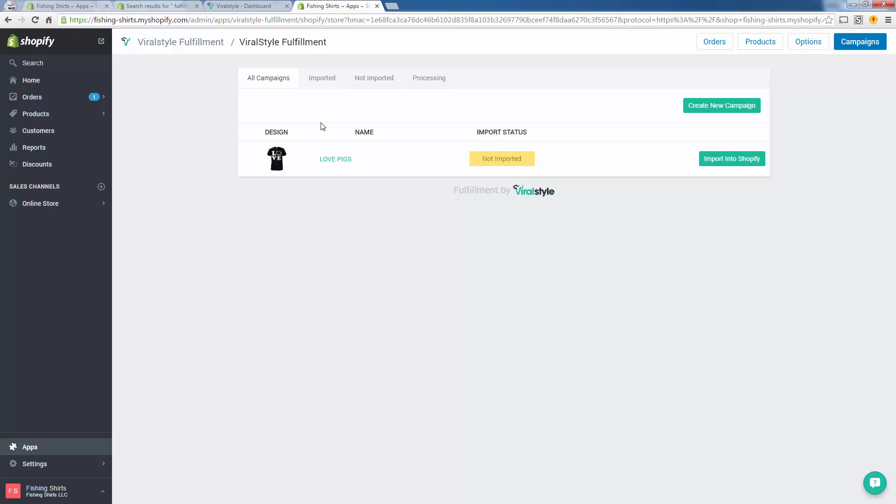
pyautogui.moveTo(530, 126)
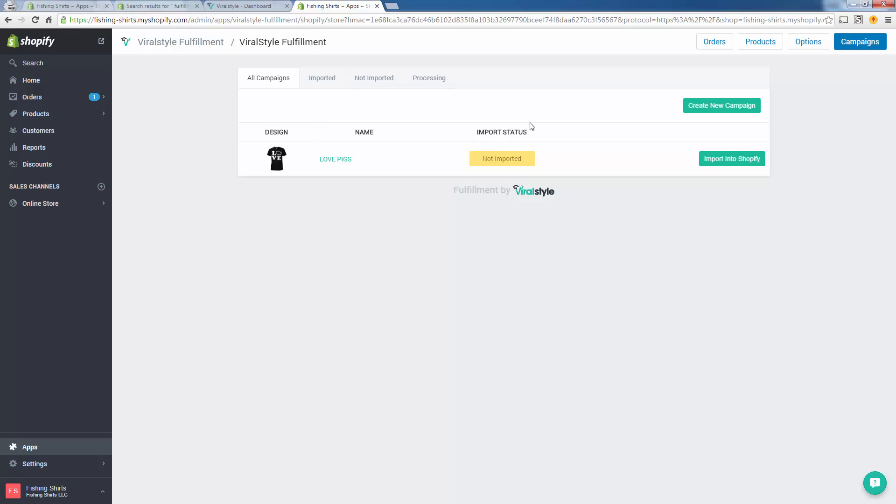
pyautogui.moveTo(333, 124)
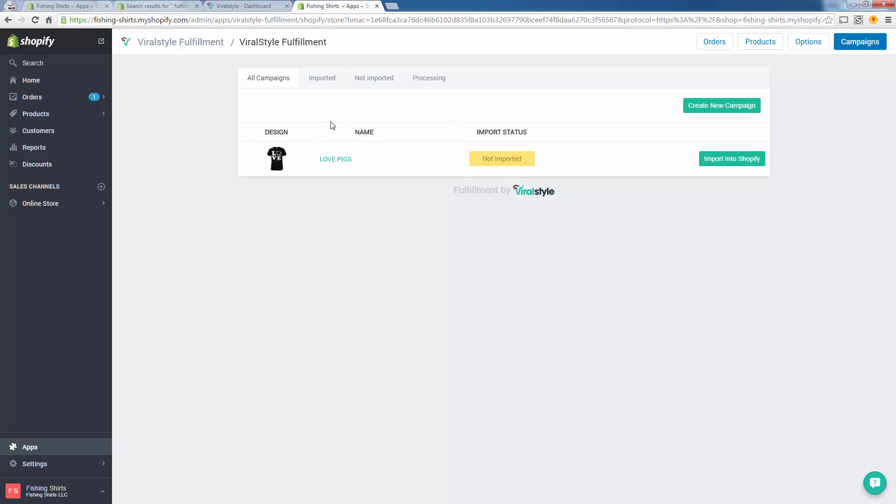
pyautogui.moveTo(341, 140)
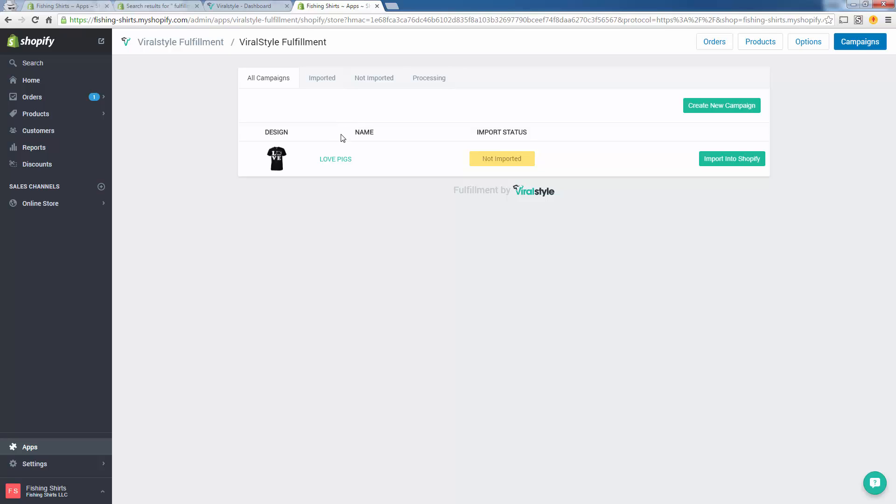
pyautogui.moveTo(808, 41)
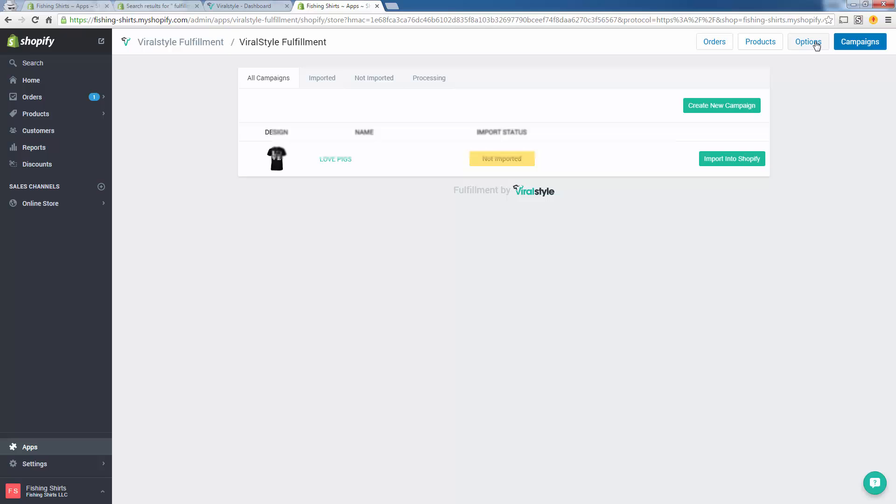
# - Open the Viralstyle Fulfillment Options page showing the saved payment method
pyautogui.click(809, 41)
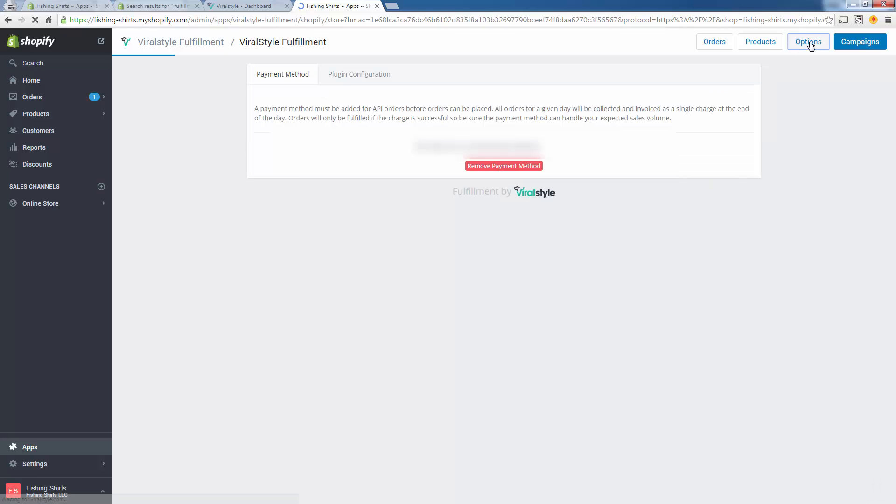
# - Switch the app options to the Plugin Configuration settings
pyautogui.click(809, 41)
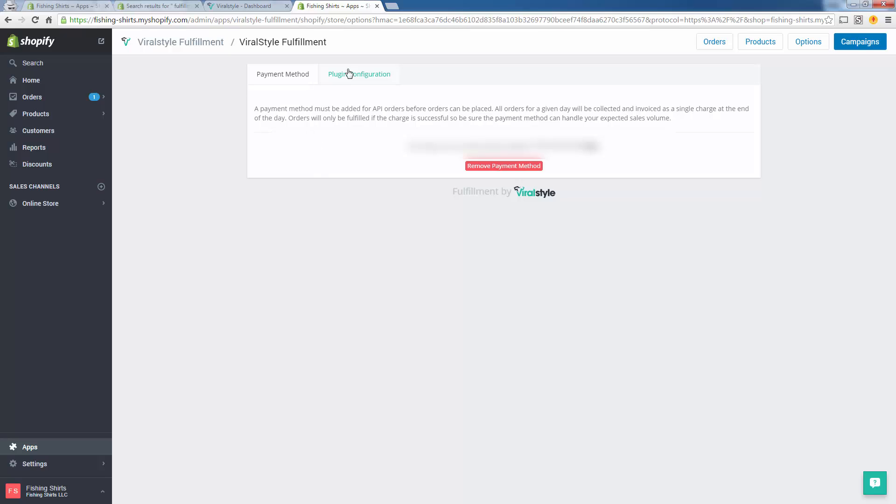
pyautogui.click(358, 74)
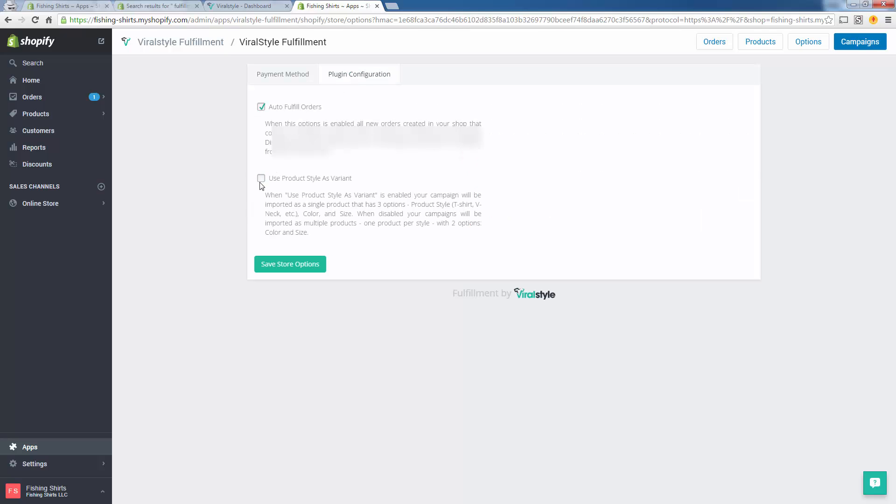
# - Enable Use Product Style As Variant alongside auto-fulfill, save, and return to the campaigns list
pyautogui.click(261, 177)
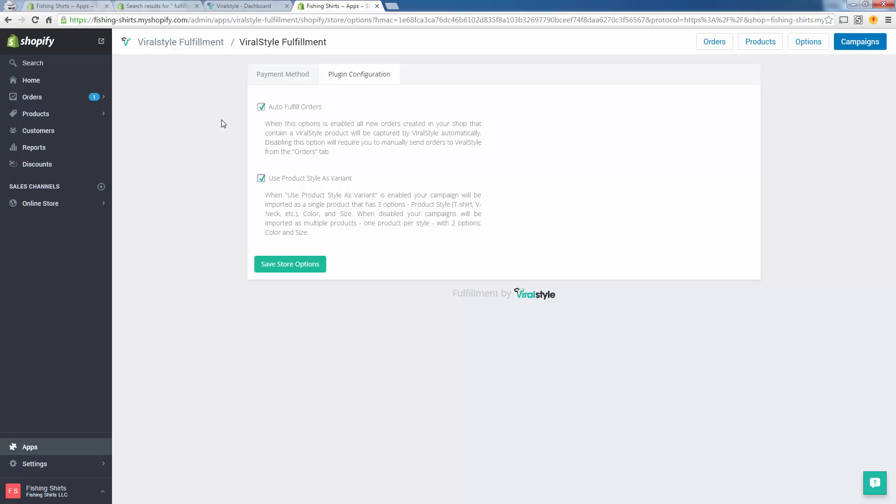
pyautogui.moveTo(217, 152)
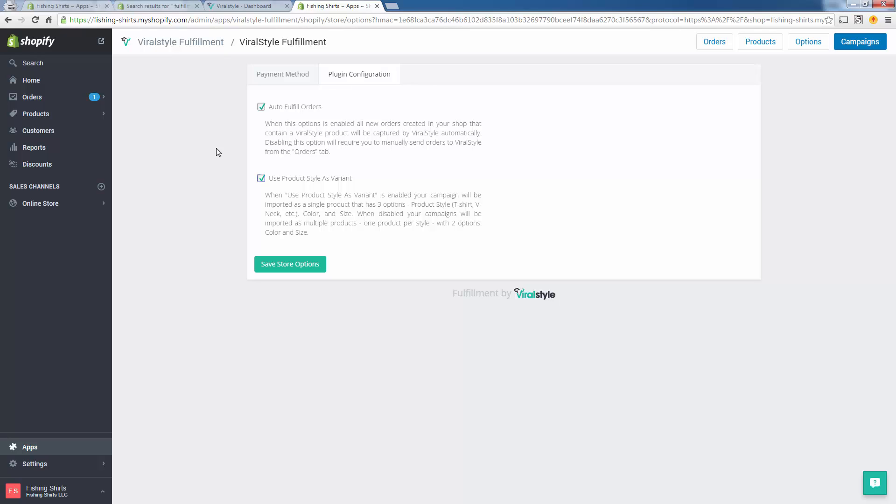
pyautogui.moveTo(254, 215)
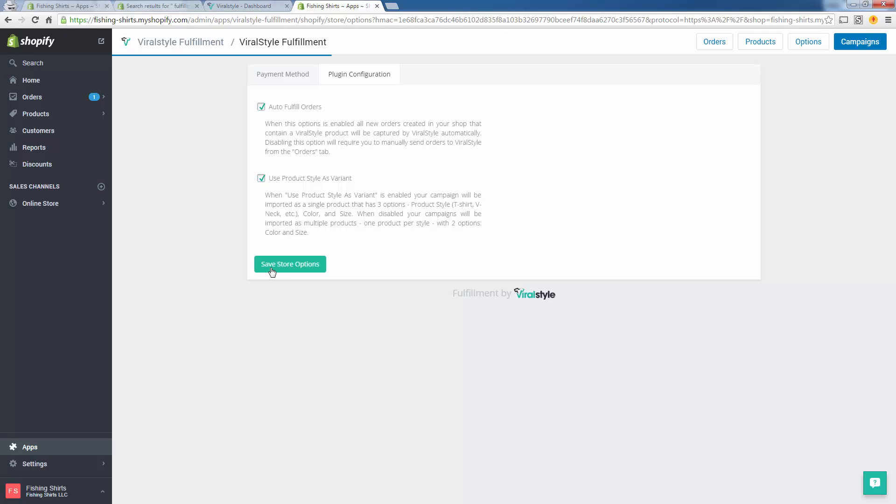
pyautogui.moveTo(760, 41)
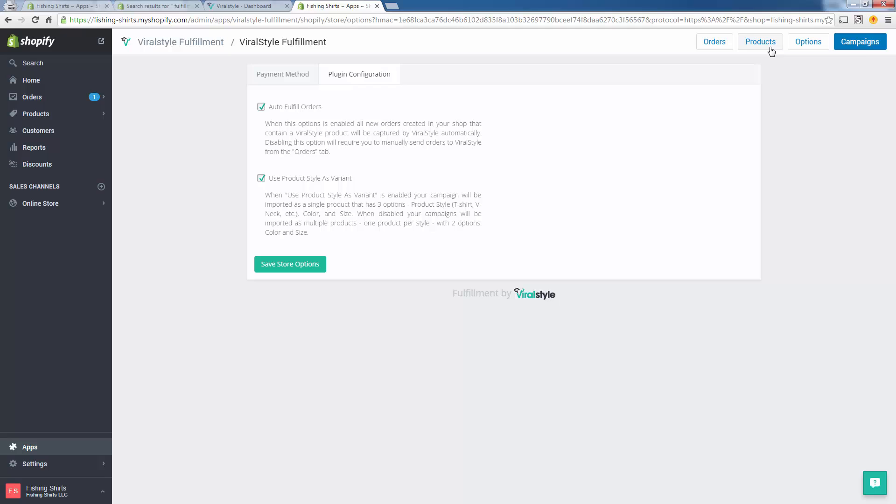
pyautogui.click(860, 41)
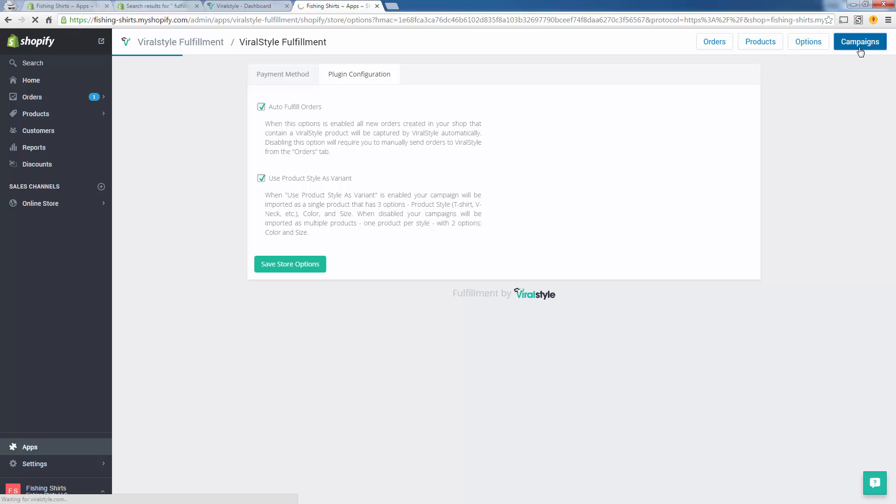
pyautogui.click(860, 41)
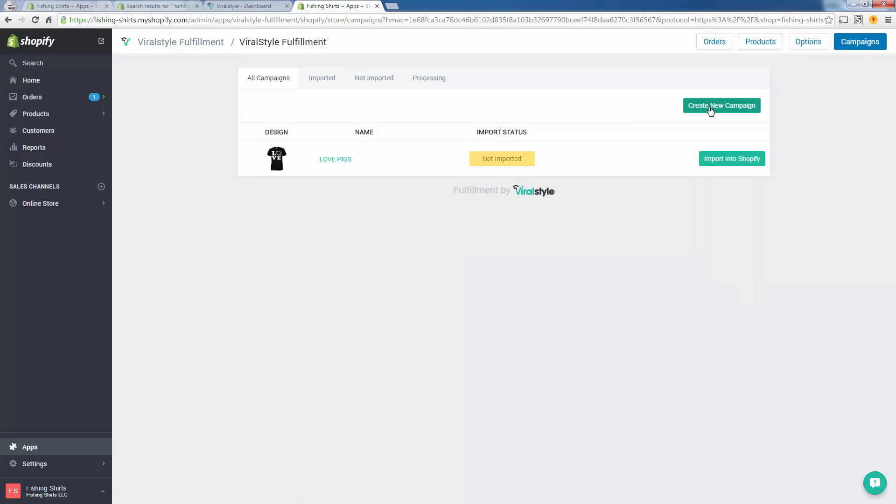
pyautogui.moveTo(554, 185)
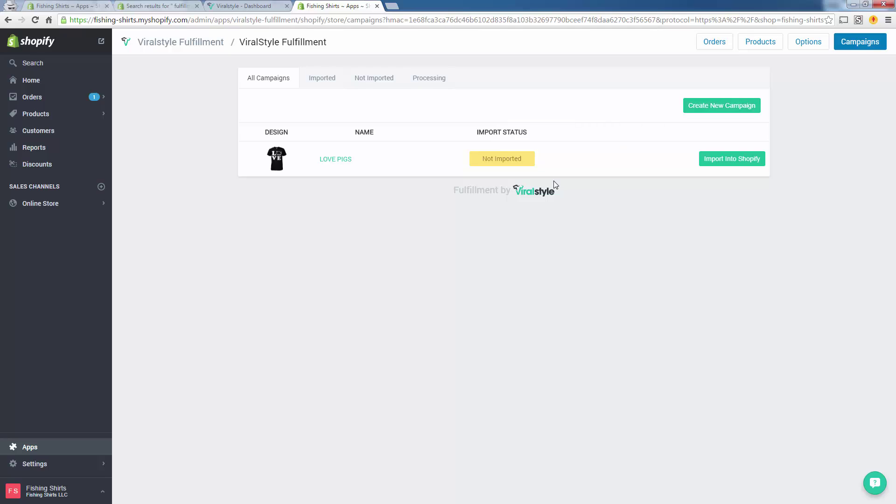
pyautogui.moveTo(847, 65)
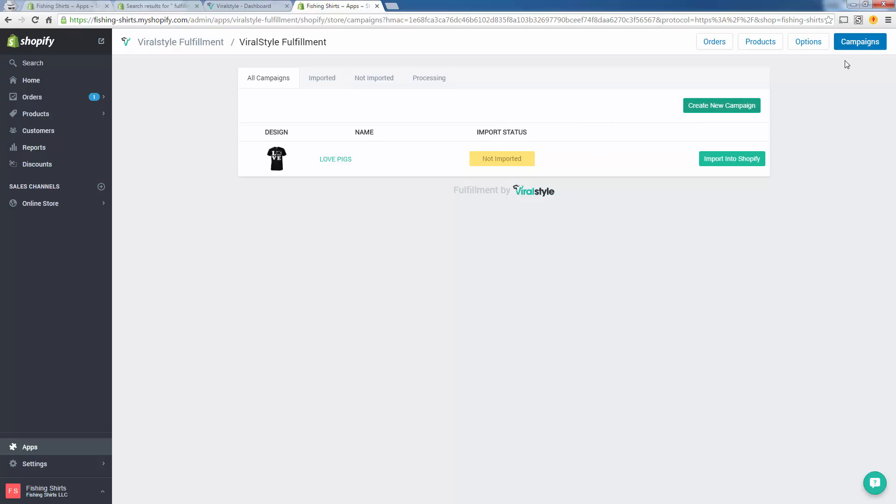
pyautogui.moveTo(452, 170)
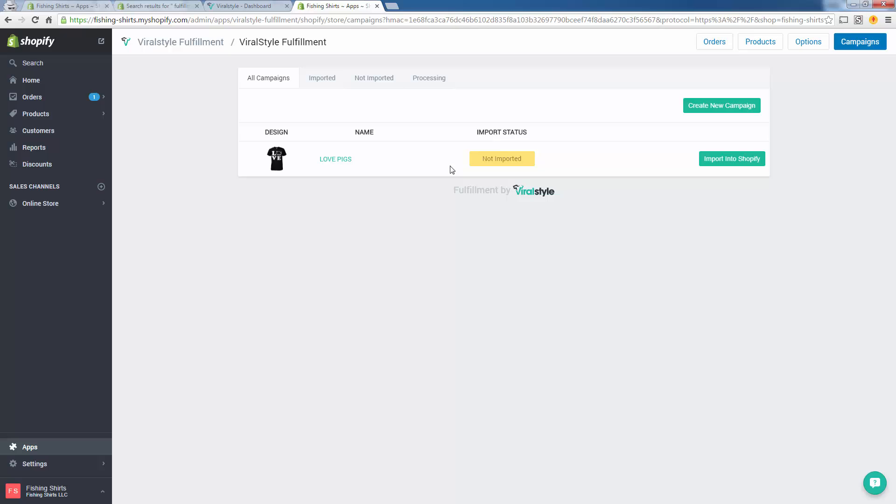
# - Start a new Viralstyle campaign from the All Campaigns tab
pyautogui.click(732, 159)
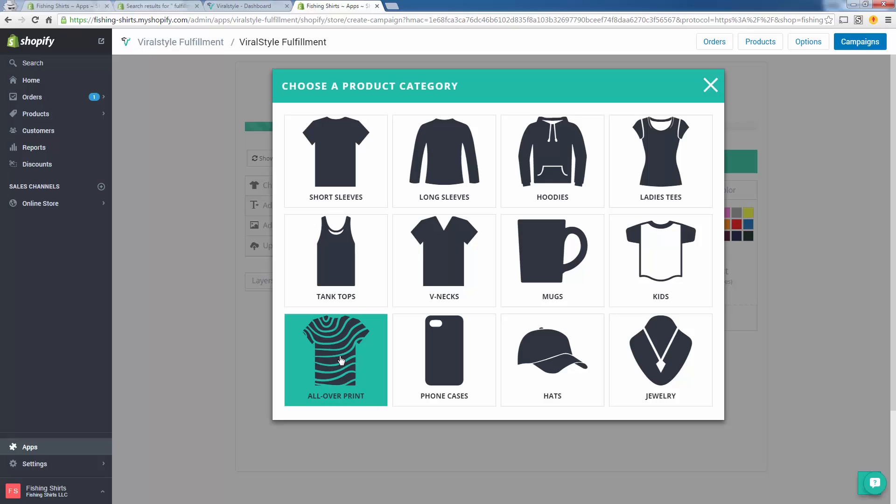
pyautogui.moveTo(356, 371)
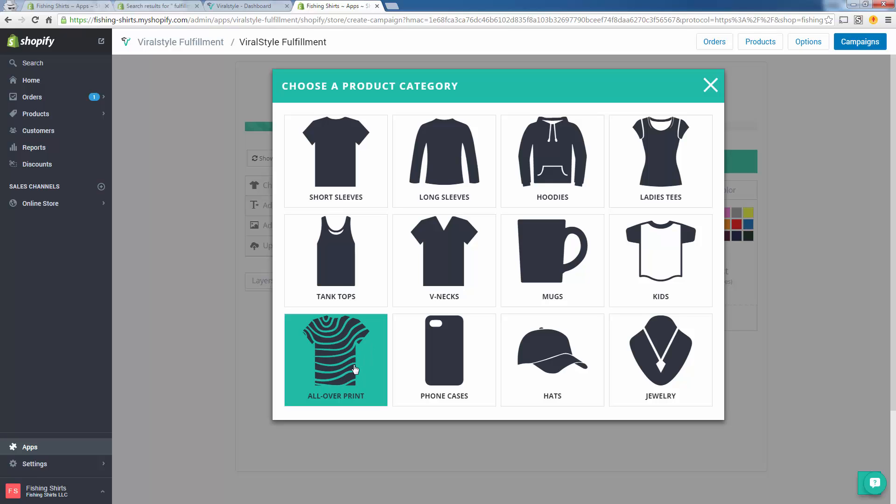
pyautogui.moveTo(280, 377)
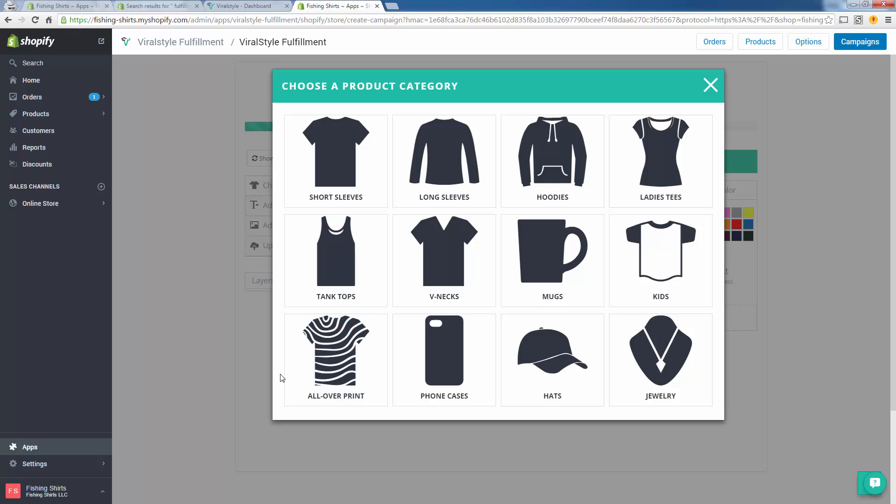
pyautogui.moveTo(388, 347)
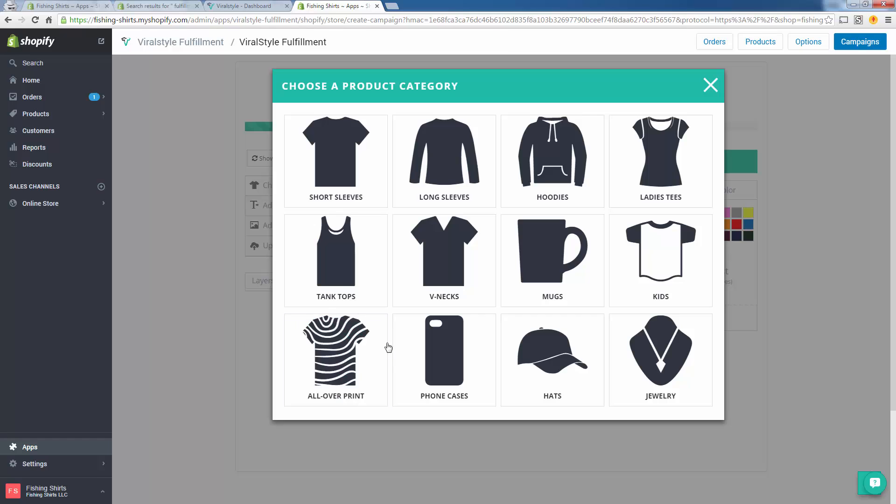
pyautogui.moveTo(444, 360)
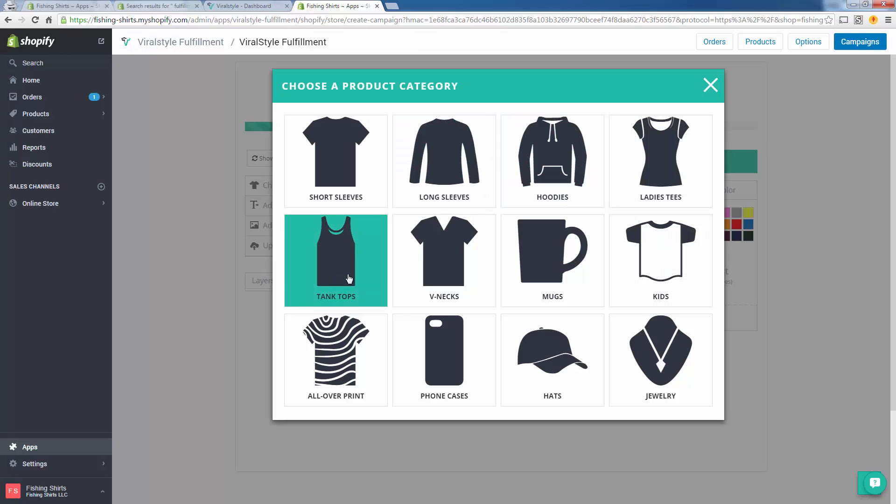
pyautogui.moveTo(660, 243)
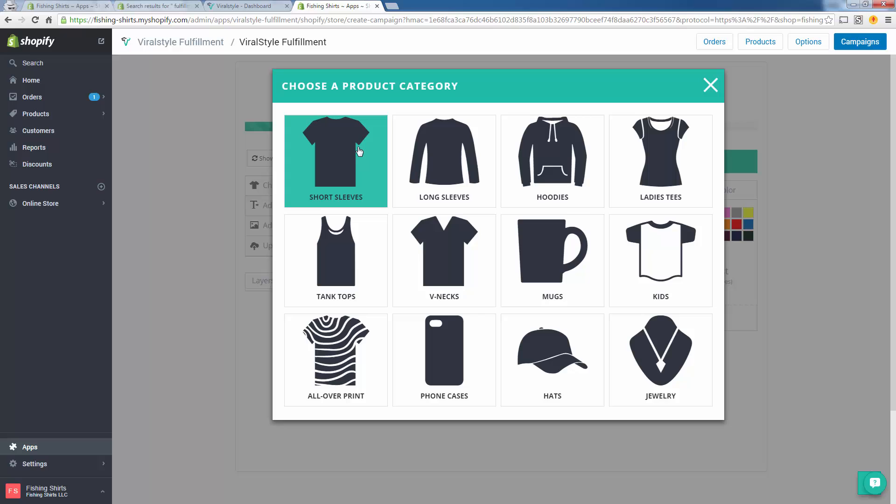
# - Choose the Unisex Cotton Tee from the Short Sleeves category as the base product
pyautogui.click(335, 160)
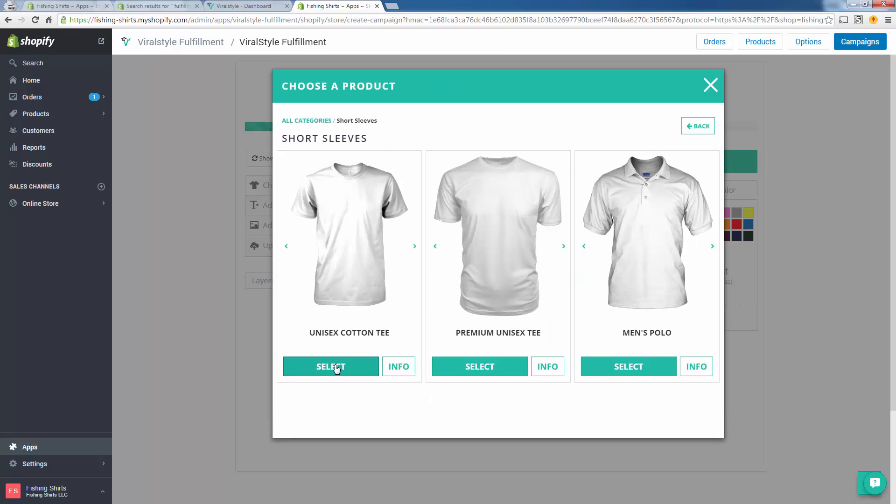
pyautogui.moveTo(341, 366)
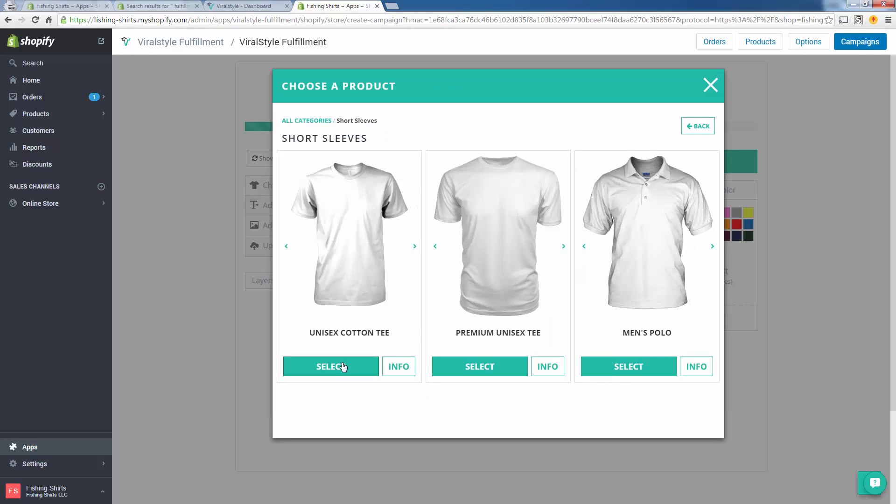
pyautogui.click(331, 366)
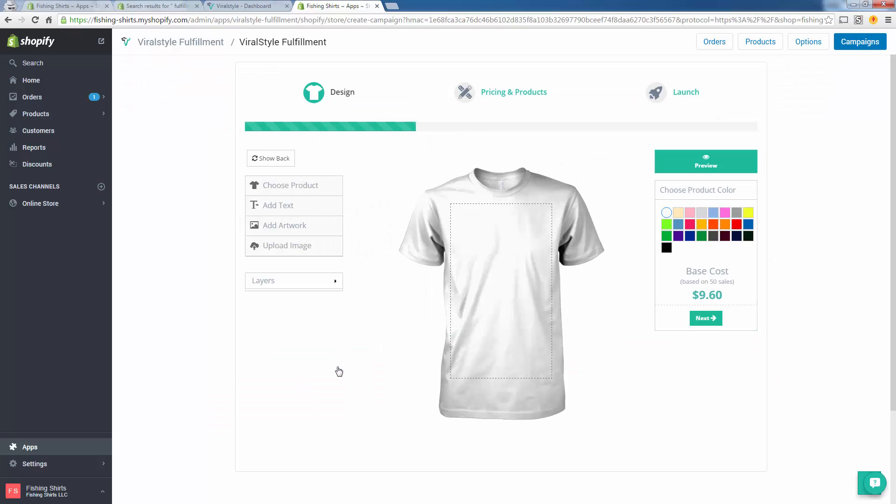
pyautogui.moveTo(382, 199)
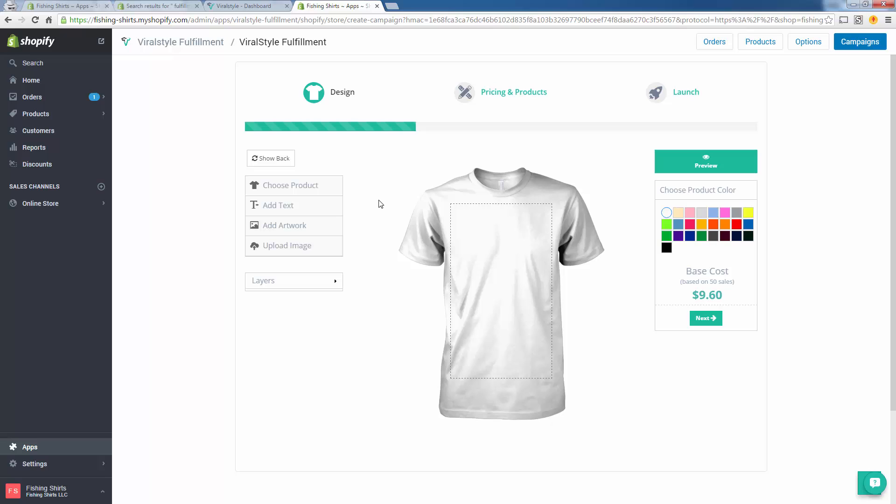
# - Make the tee black, upload the LOVE pig artwork, and continue to Pricing & Products at $19.99
pyautogui.click(667, 247)
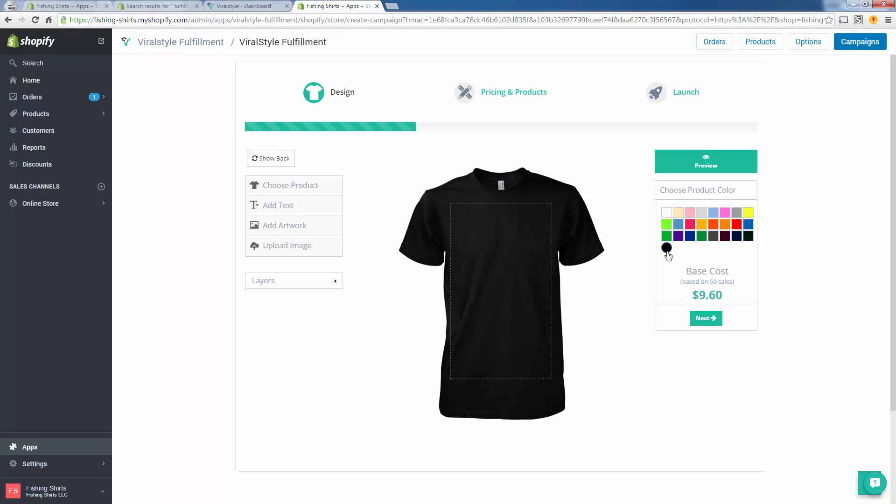
pyautogui.moveTo(381, 225)
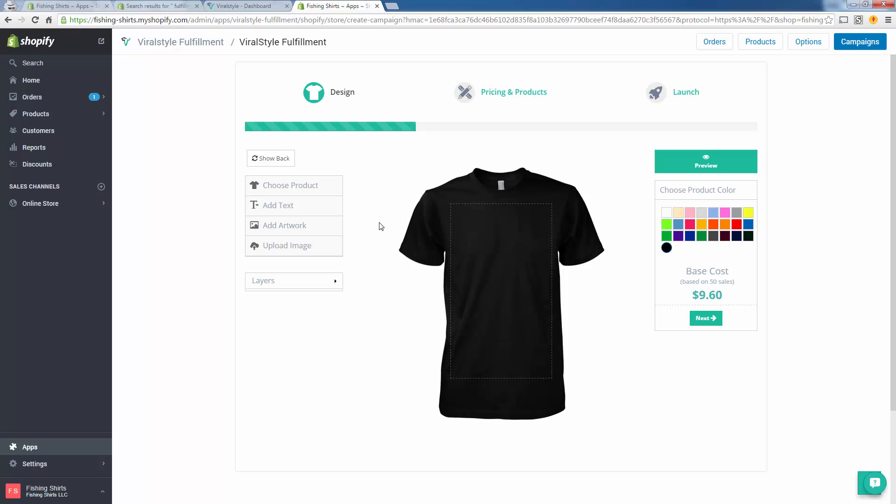
pyautogui.moveTo(288, 245)
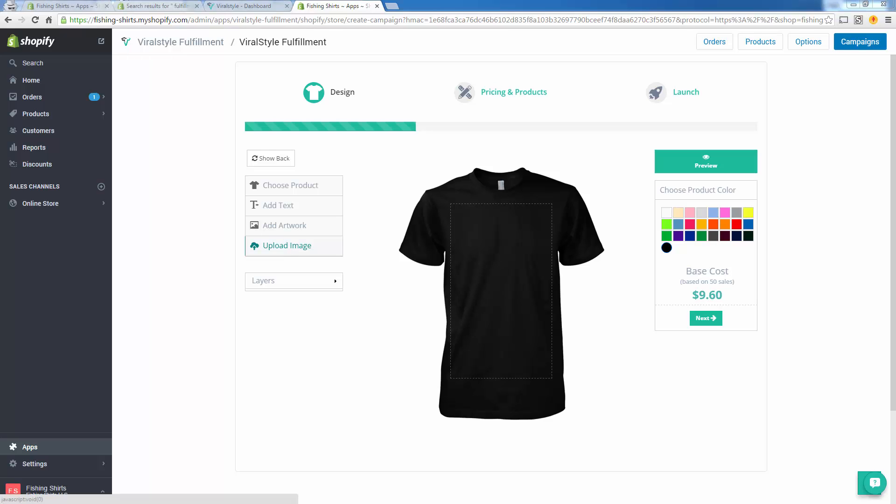
pyautogui.click(294, 246)
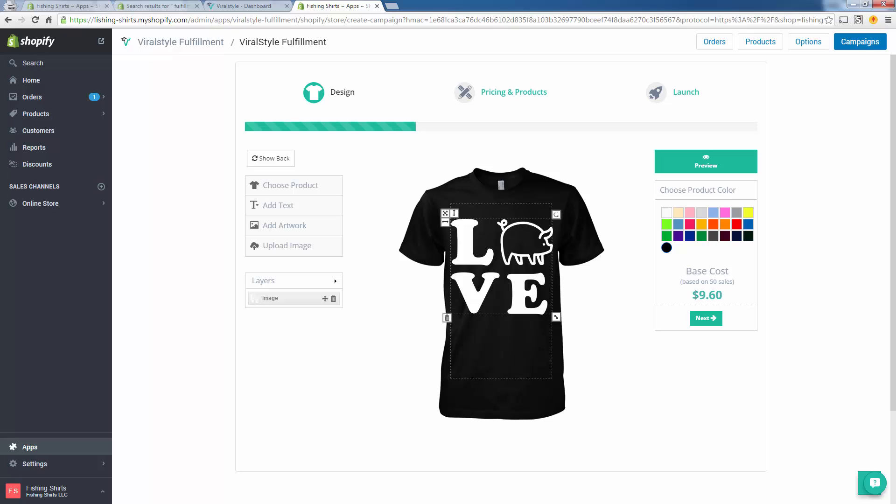
pyautogui.moveTo(748, 275)
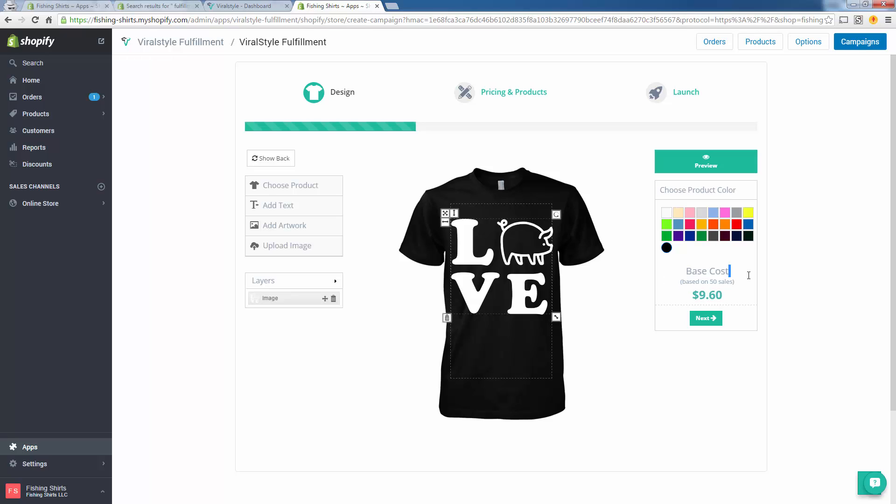
pyautogui.moveTo(692, 293)
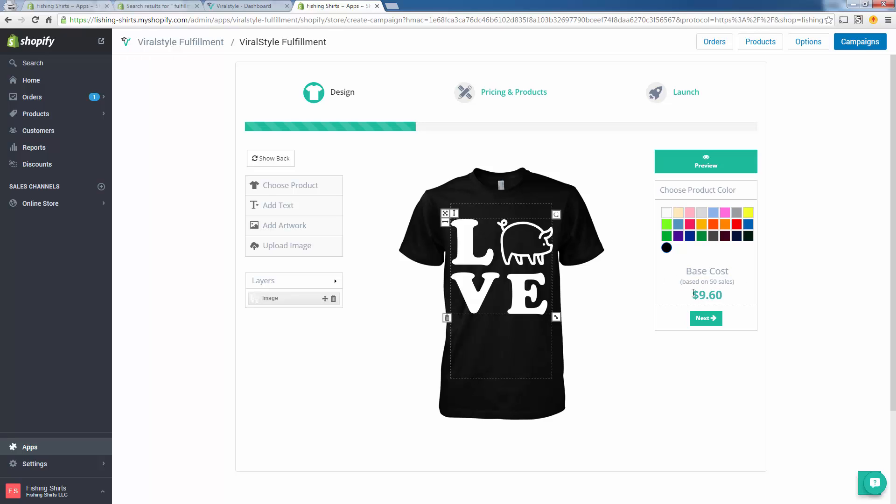
pyautogui.moveTo(708, 299)
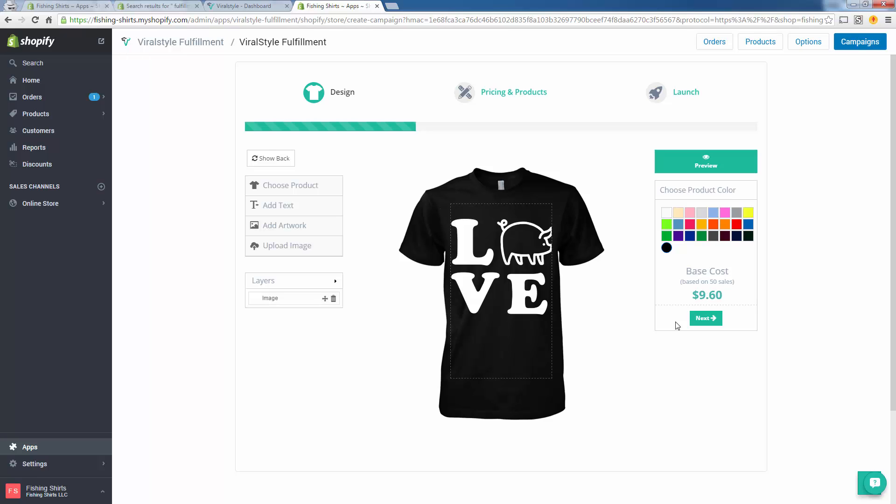
pyautogui.click(706, 318)
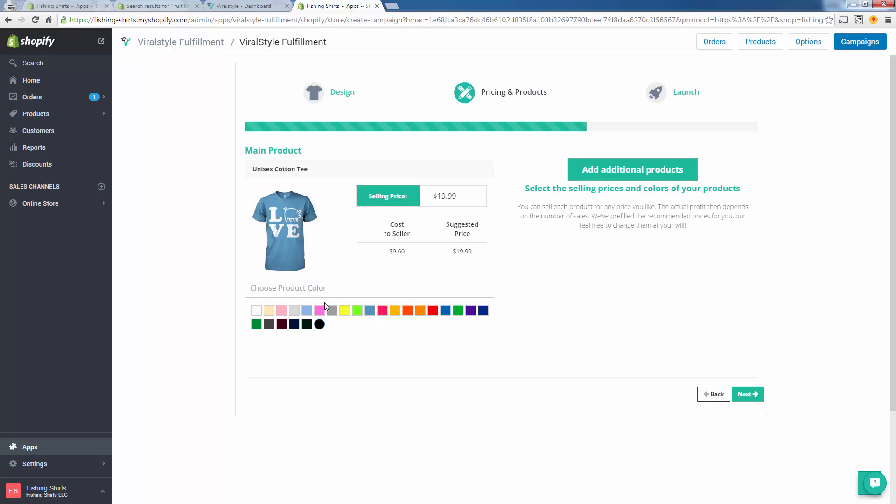
# - Add green as another colour for the tee and move to adding more product types
pyautogui.click(319, 324)
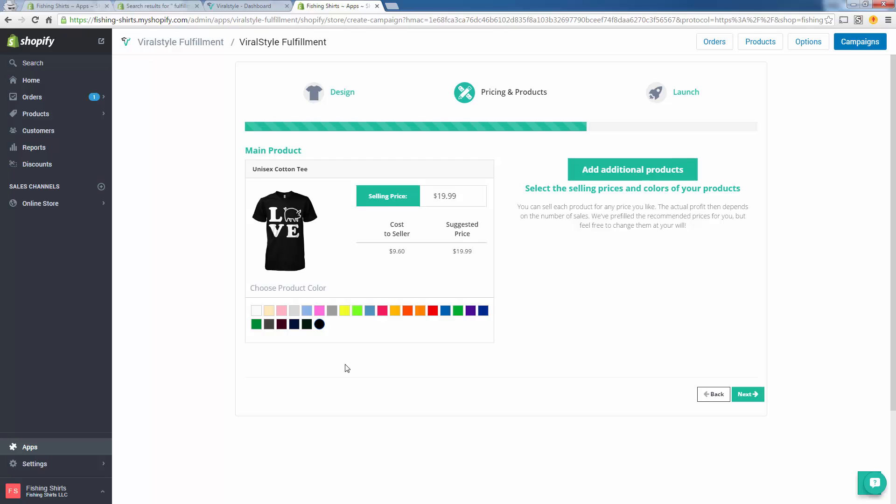
pyautogui.click(356, 310)
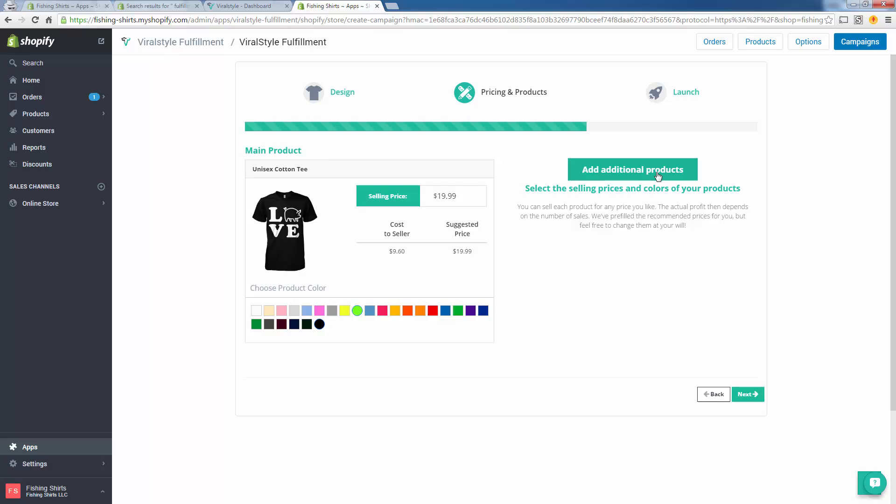
pyautogui.click(632, 169)
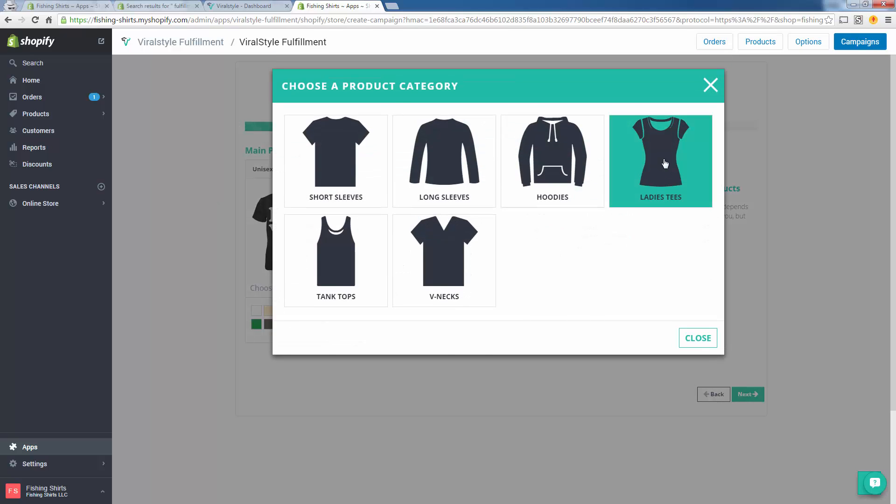
# - Add the Gildan Hoodie from the Hoodies category to the campaign
pyautogui.click(660, 161)
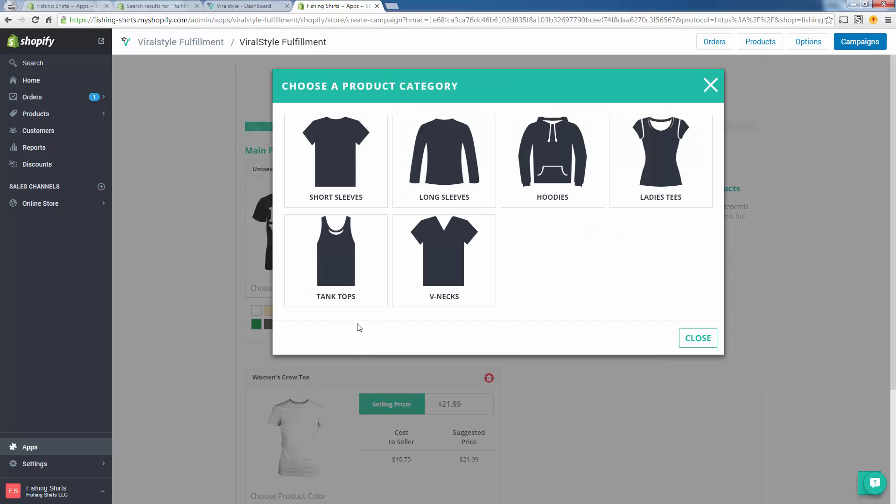
pyautogui.click(552, 161)
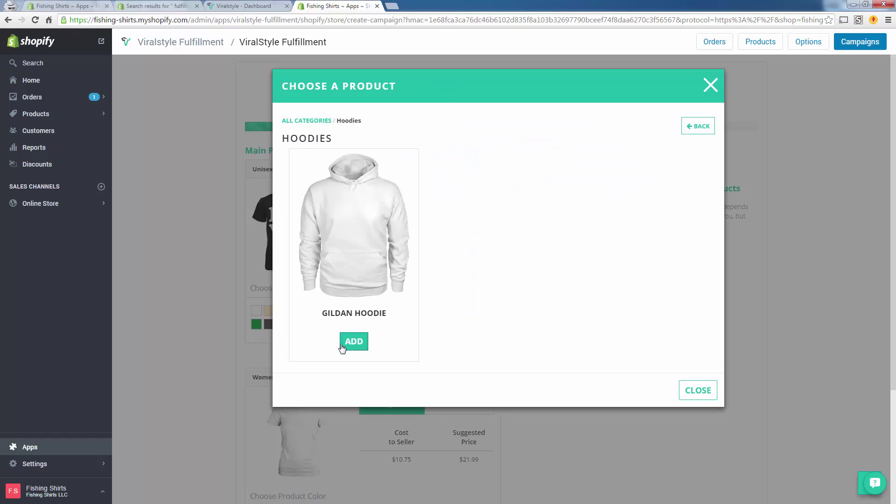
pyautogui.click(353, 341)
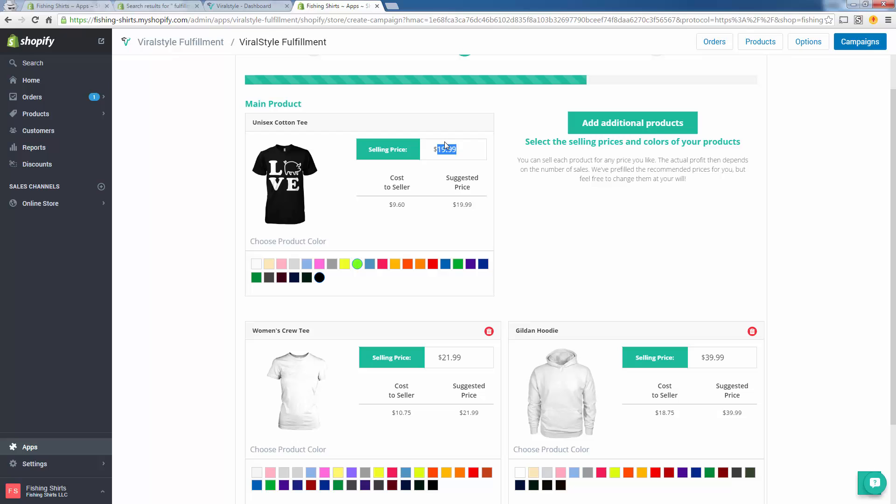
# - Set the tees' selling price to $22.99
pyautogui.write('22.99')
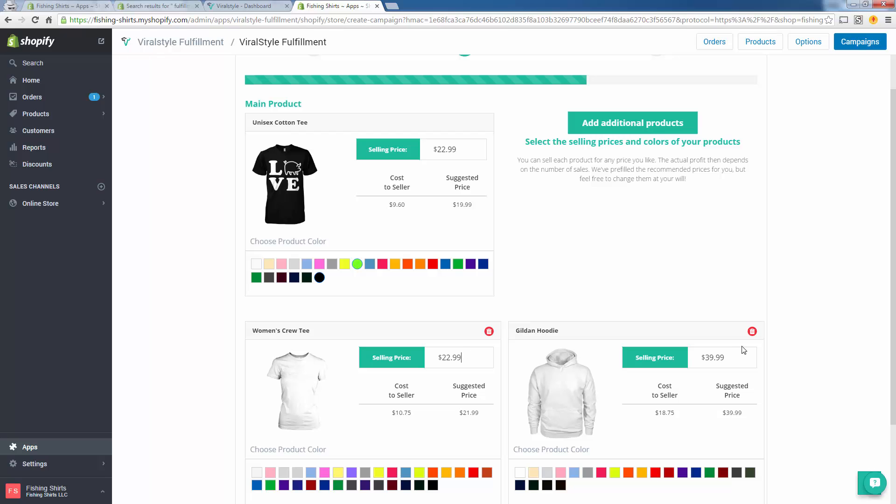
pyautogui.scroll(-3)
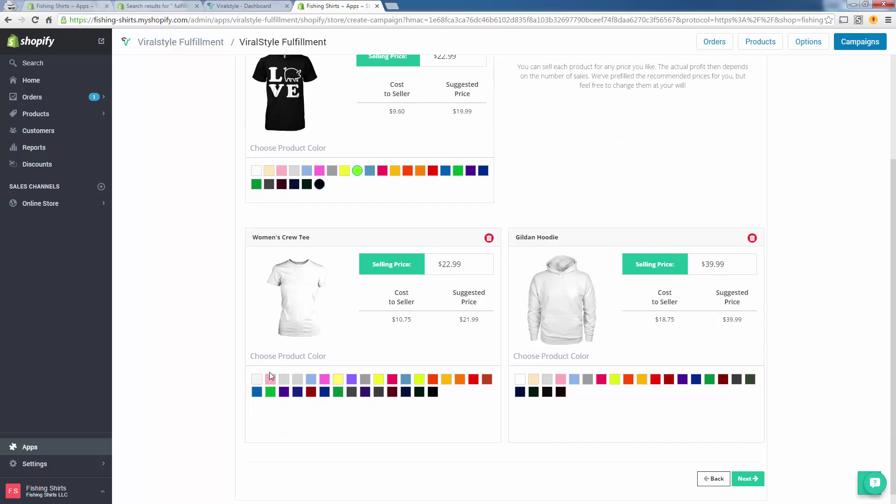
# - Offer the women's tee in black and neon yellow and the hoodie in neon yellow, then continue
pyautogui.click(432, 393)
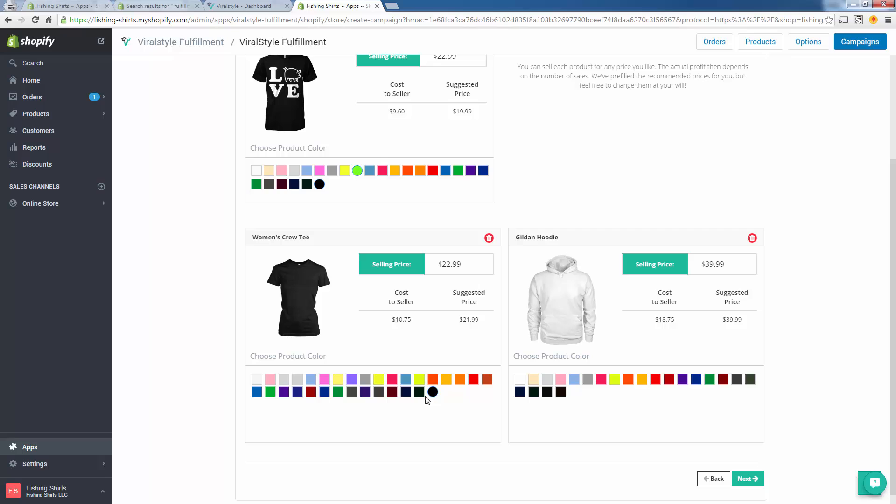
pyautogui.moveTo(319, 185)
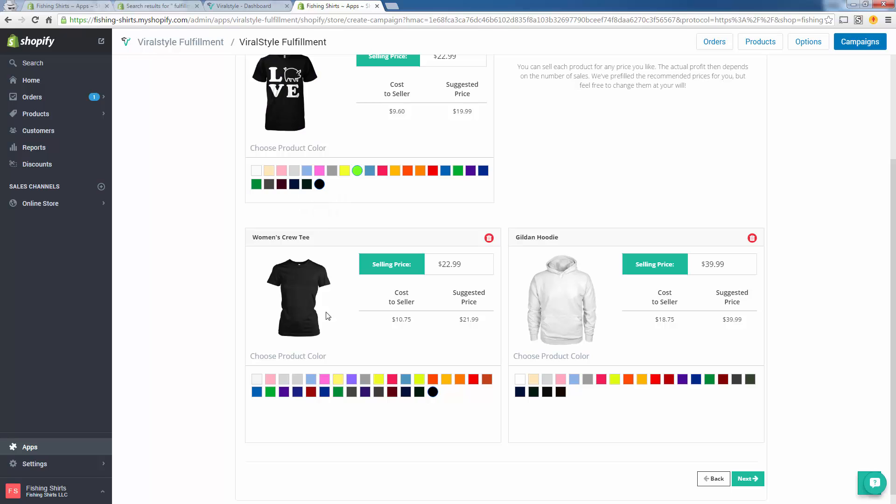
pyautogui.click(419, 379)
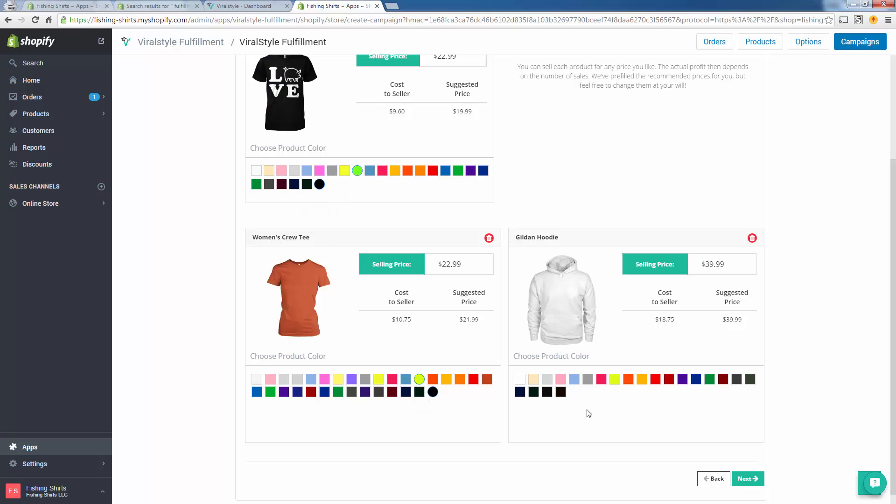
pyautogui.click(614, 379)
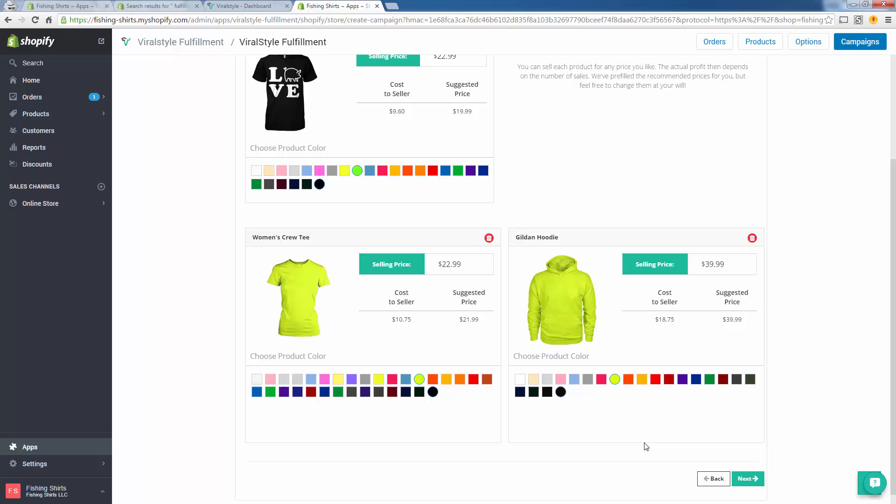
pyautogui.click(747, 479)
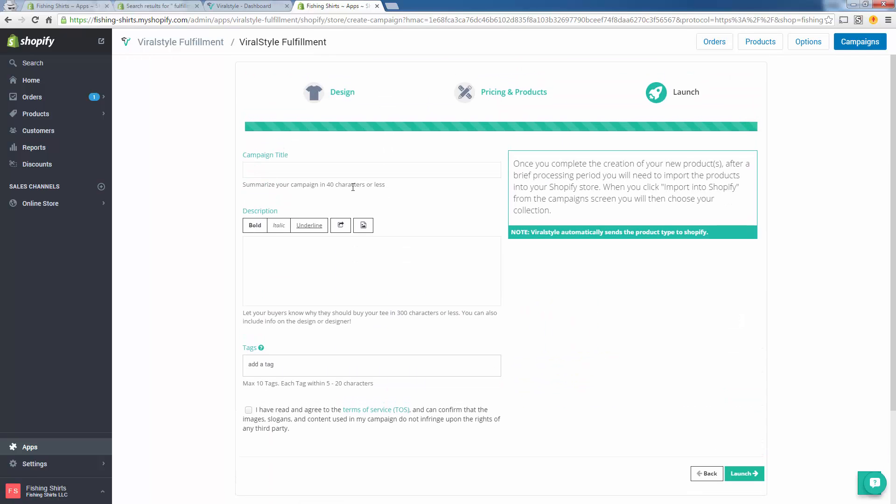
# - Title the campaign I LOVE PIGS and describe it as a limited edition
pyautogui.click(372, 169)
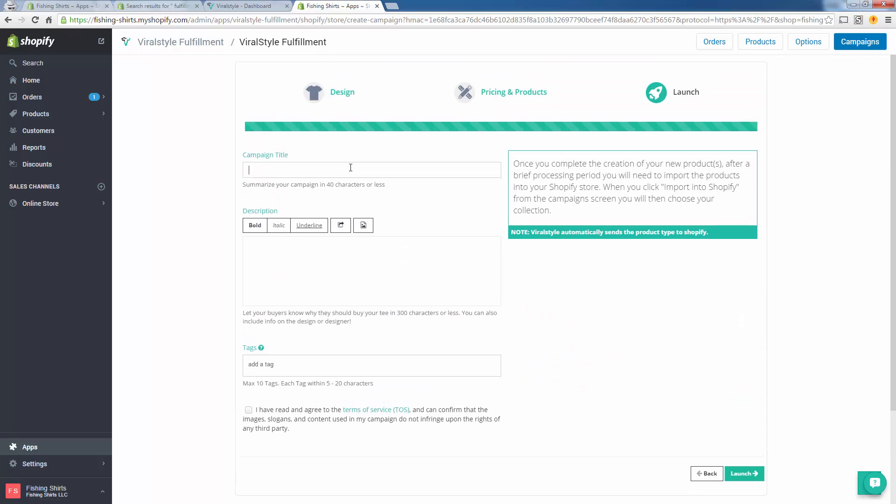
pyautogui.write('I LOVE PIGS')
pyautogui.click(372, 270)
pyautogui.write('Limit')
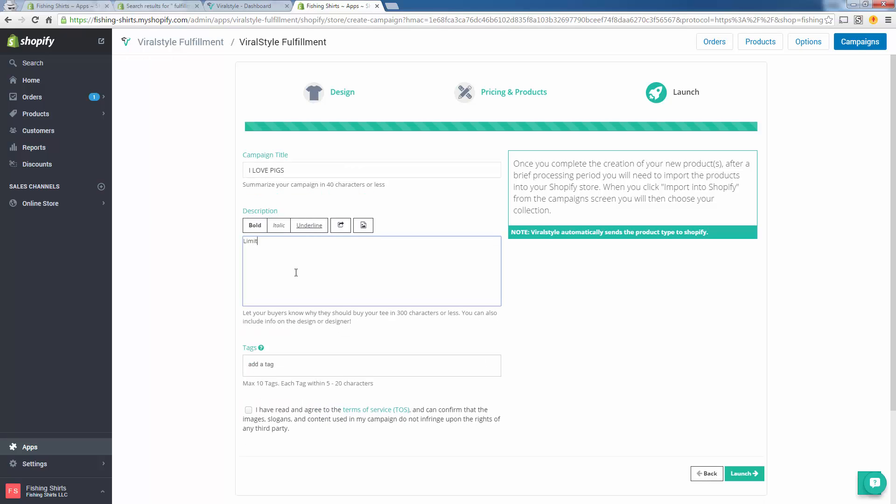
pyautogui.write('ed edition.')
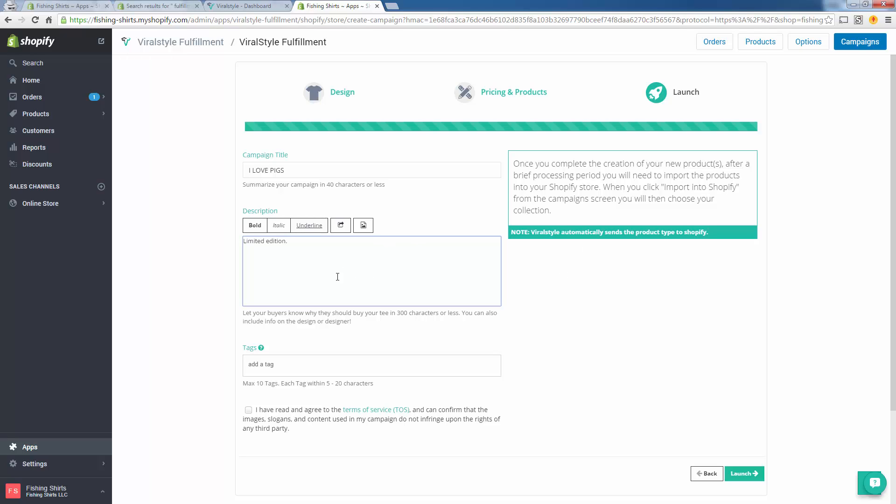
pyautogui.moveTo(262, 282)
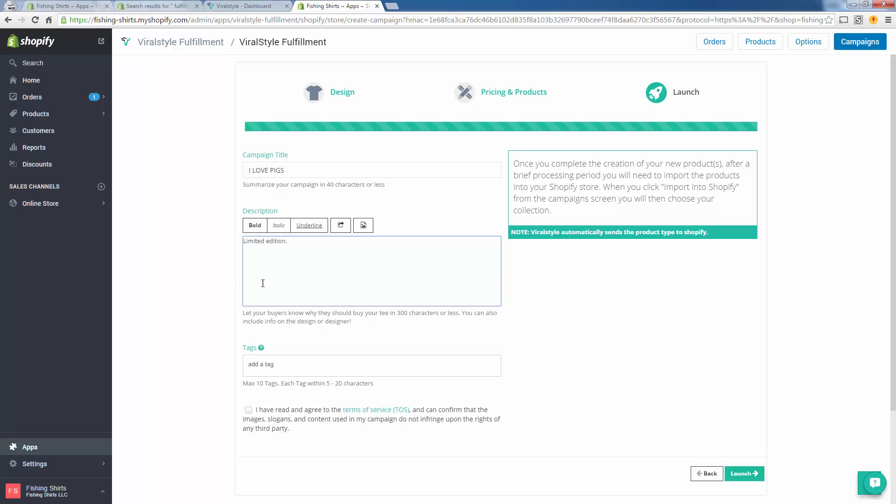
pyautogui.moveTo(288, 362)
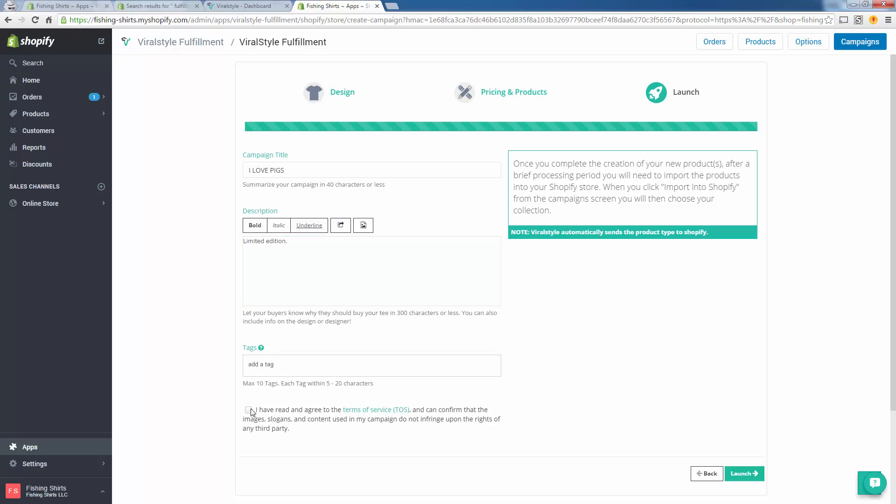
# - Agree to the terms of service and launch the campaign
pyautogui.click(248, 410)
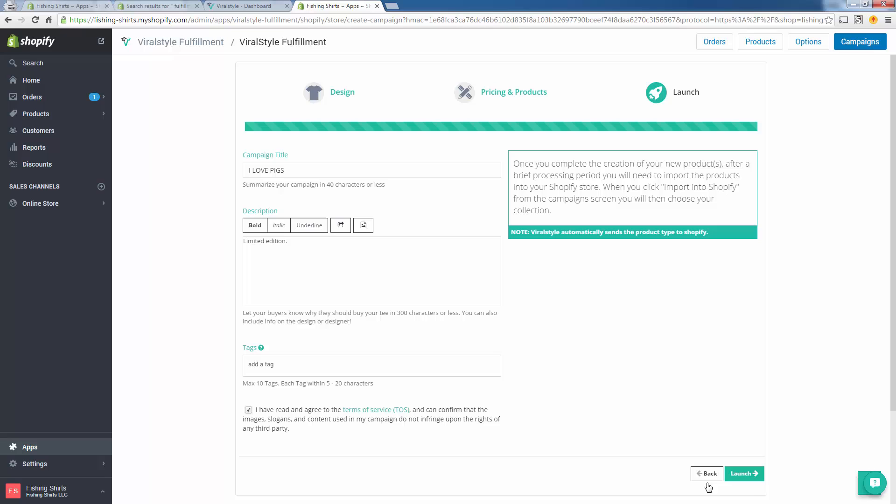
pyautogui.moveTo(744, 474)
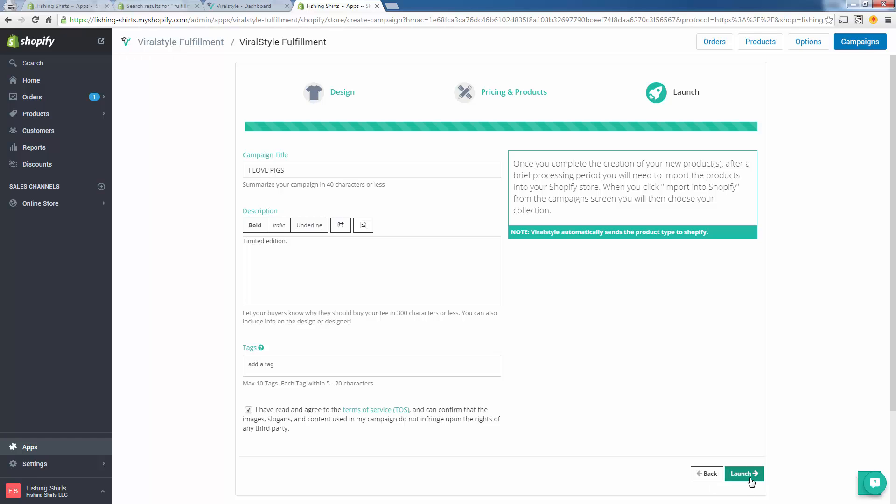
pyautogui.click(745, 473)
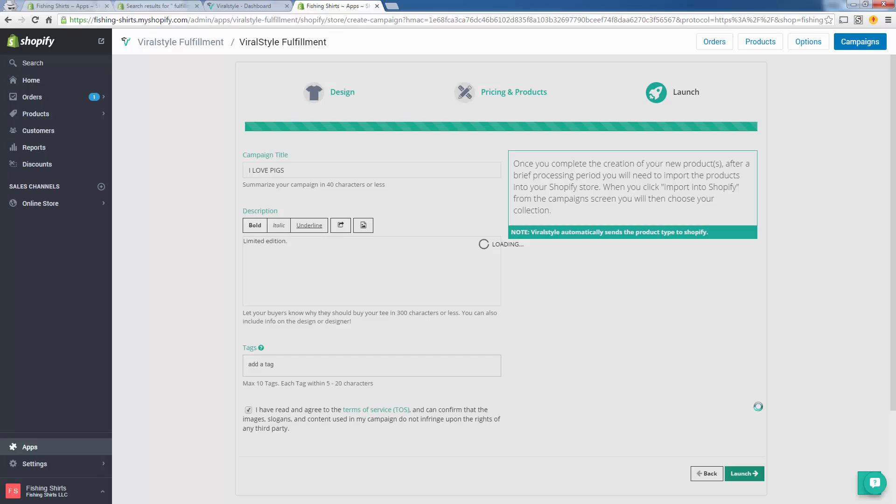
pyautogui.click(744, 474)
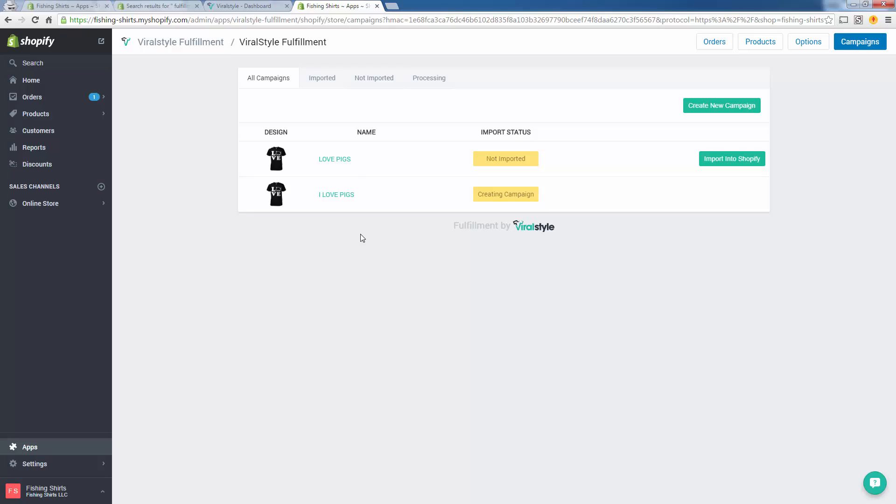
pyautogui.moveTo(475, 212)
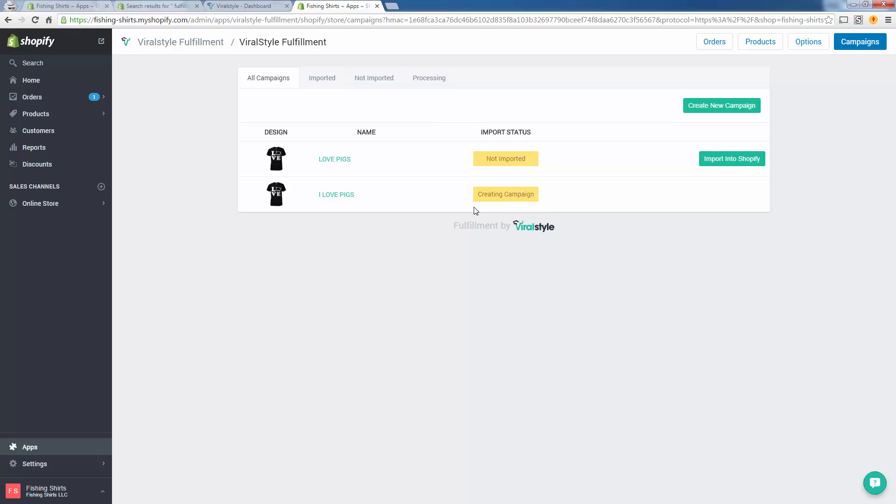
pyautogui.moveTo(555, 192)
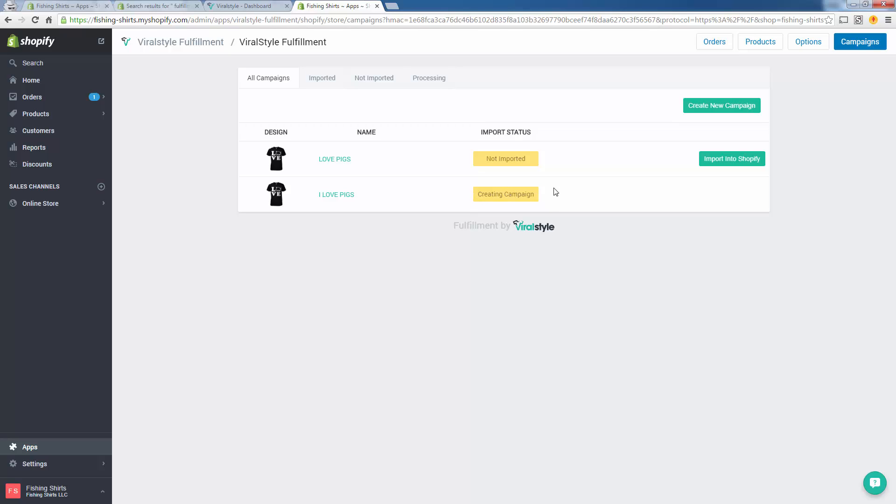
pyautogui.moveTo(536, 102)
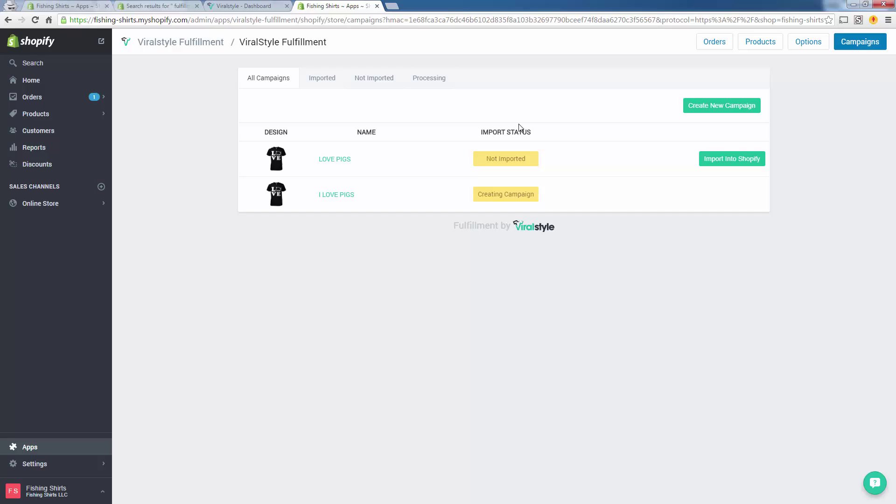
pyautogui.moveTo(490, 180)
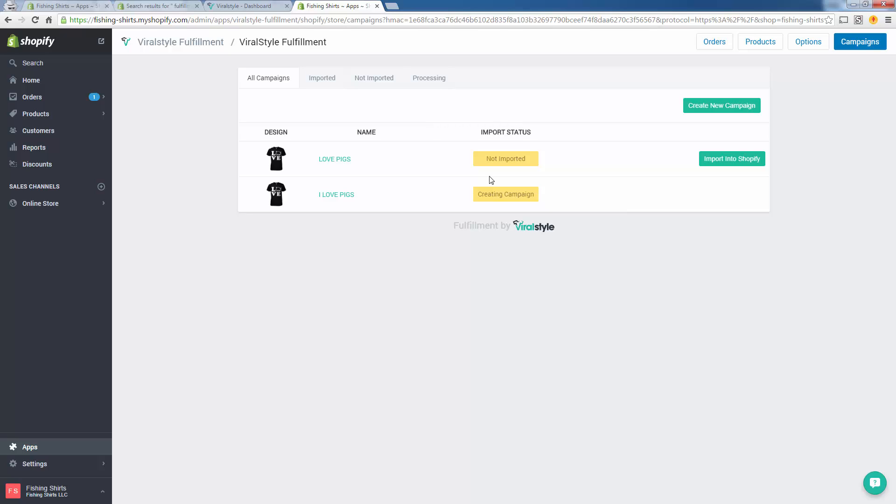
pyautogui.moveTo(527, 194)
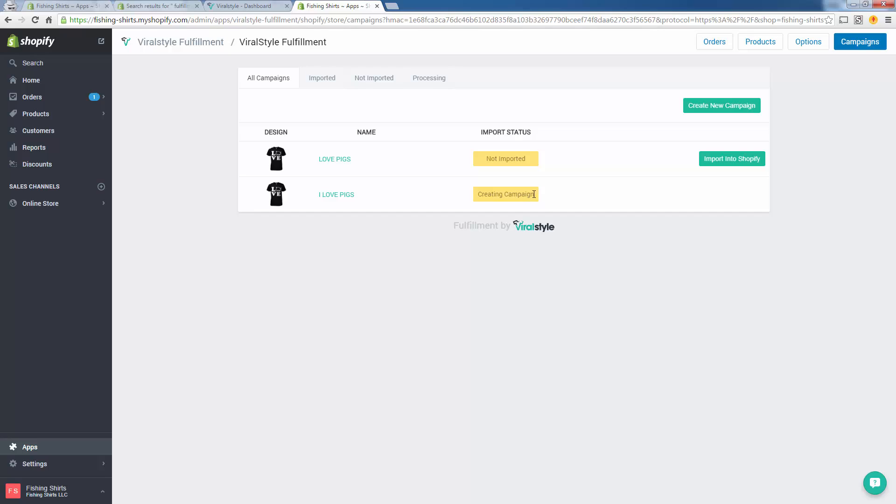
pyautogui.moveTo(722, 197)
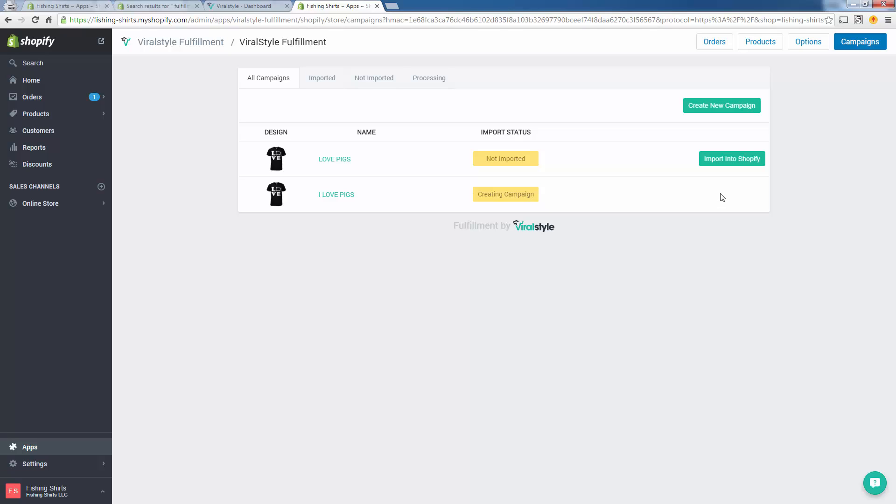
pyautogui.moveTo(857, 57)
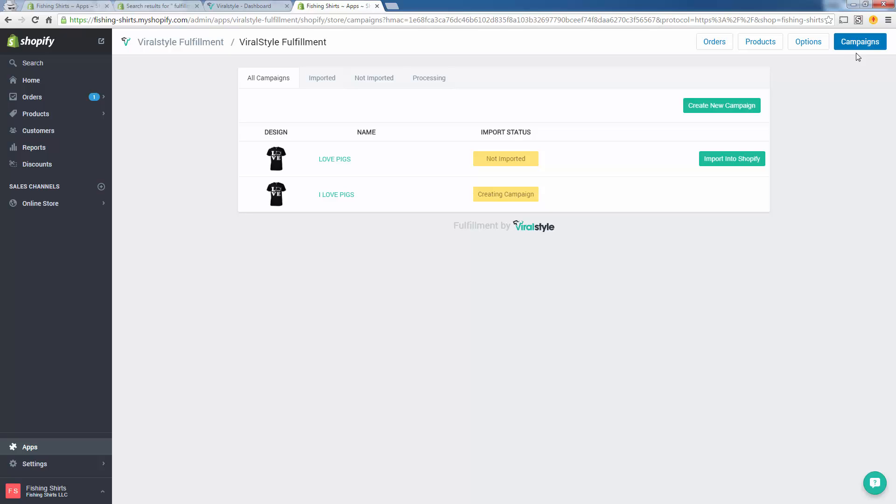
pyautogui.moveTo(630, 166)
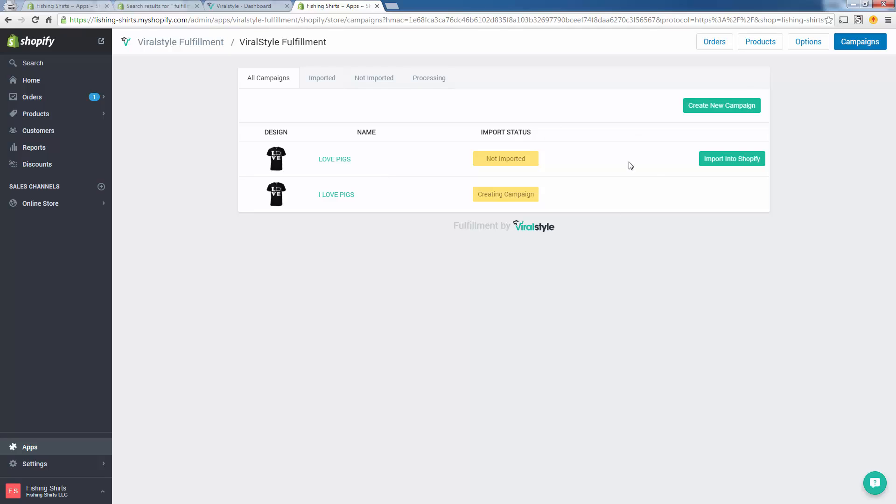
pyautogui.moveTo(371, 212)
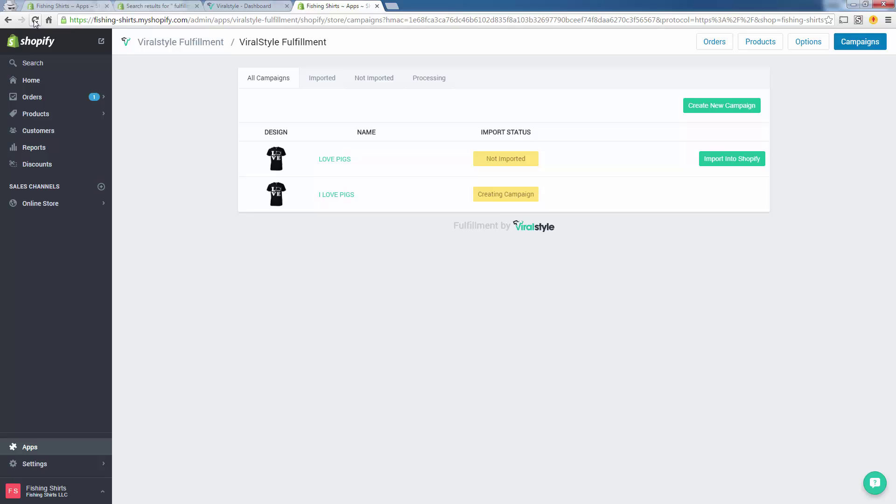
pyautogui.click(34, 20)
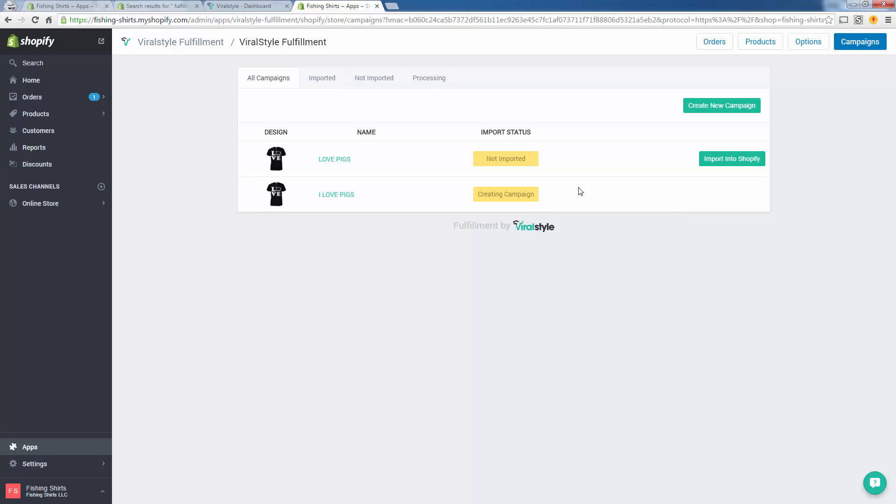
pyautogui.moveTo(536, 210)
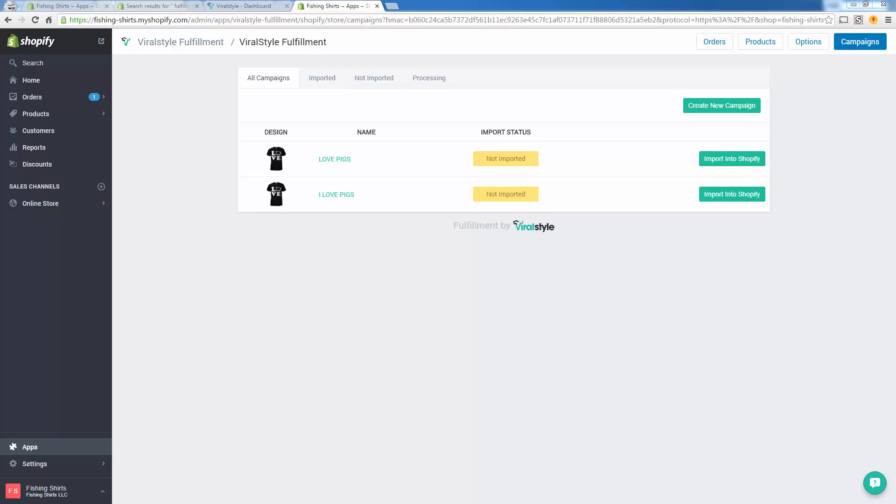
pyautogui.moveTo(732, 195)
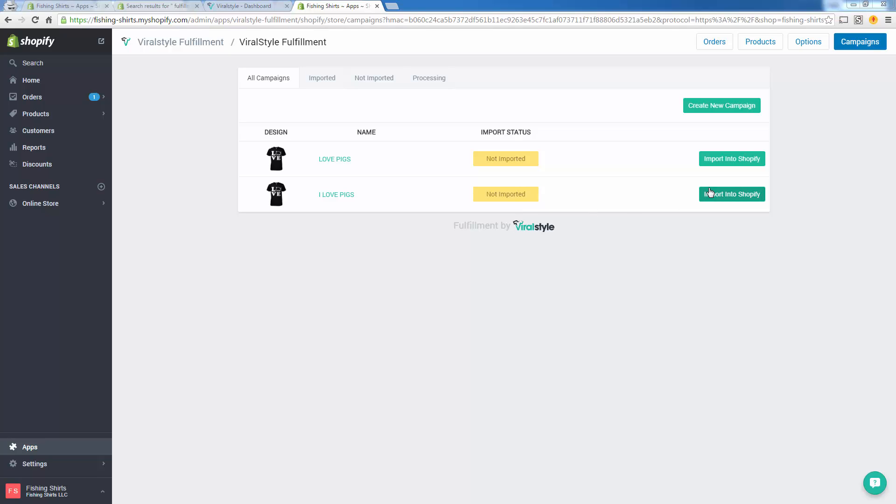
pyautogui.moveTo(702, 202)
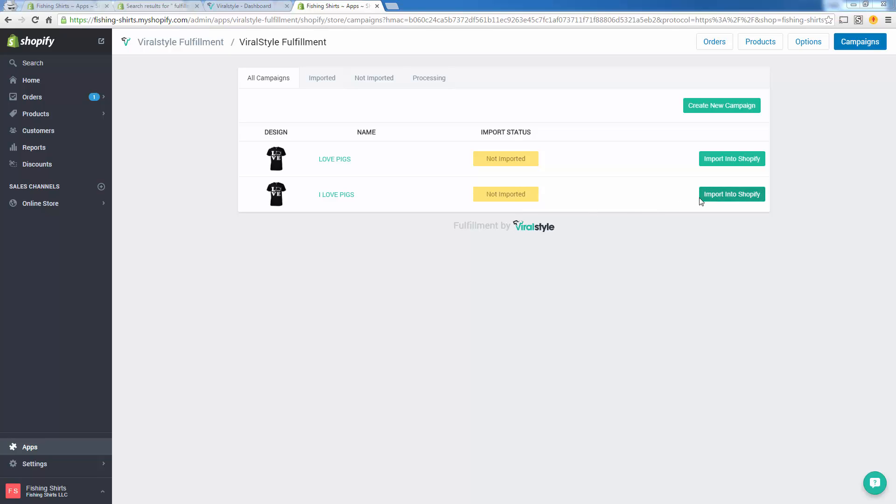
pyautogui.moveTo(745, 197)
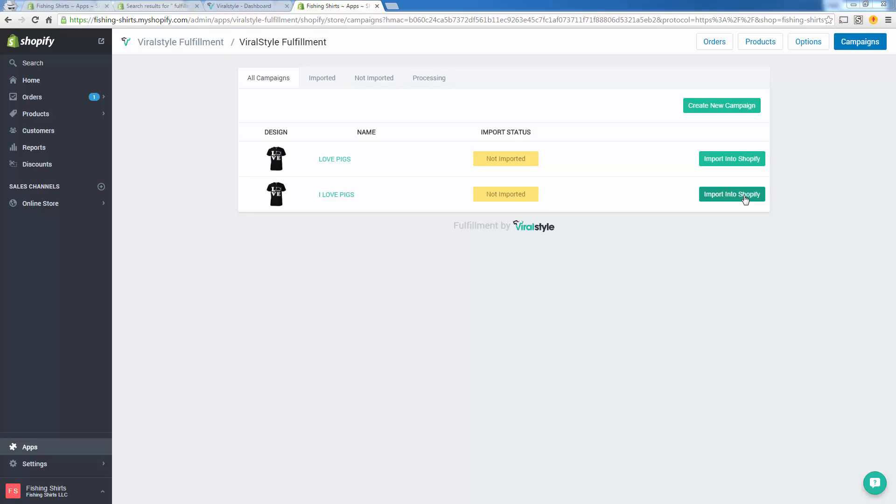
# - Import the I LOVE PIGS campaign into Shopify's Frontpage collection
pyautogui.click(733, 194)
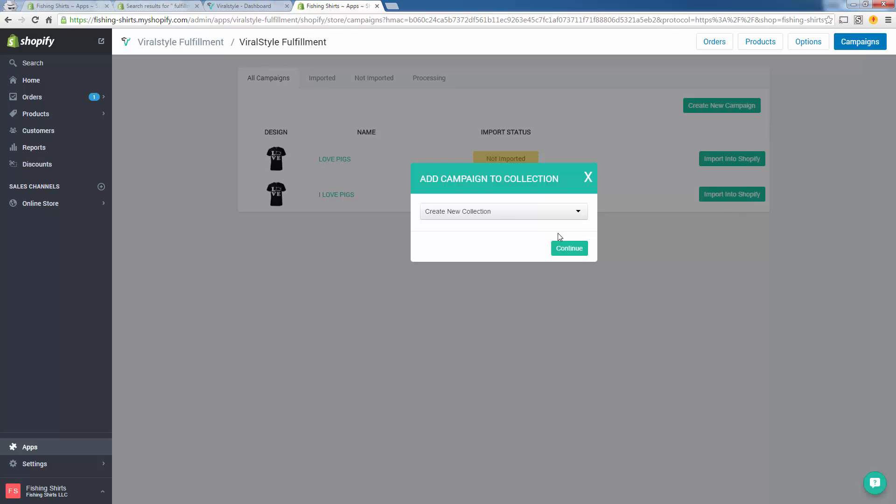
pyautogui.click(503, 211)
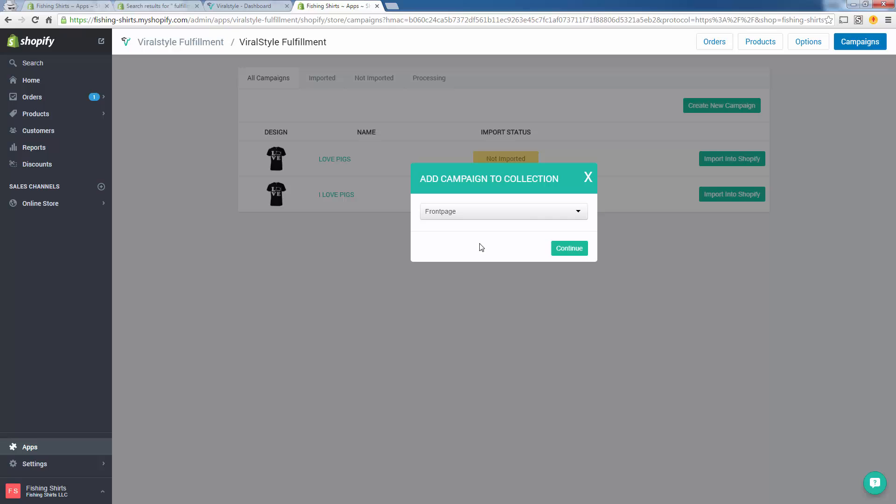
pyautogui.moveTo(496, 205)
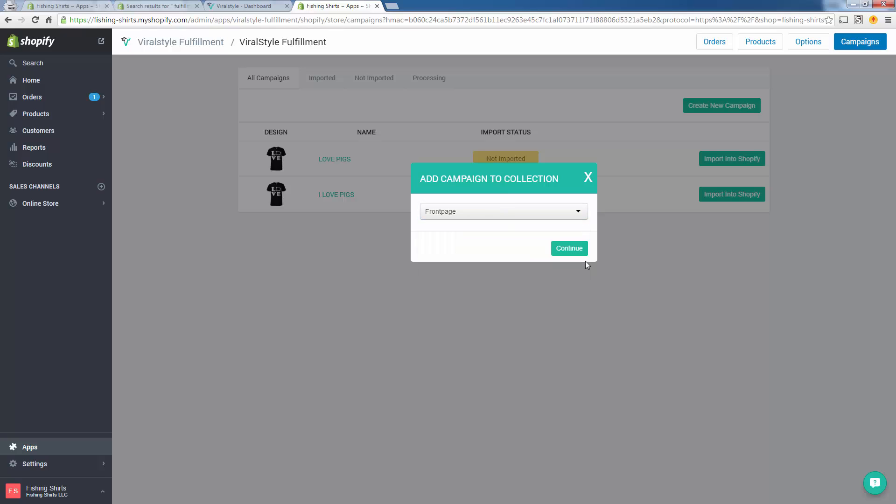
pyautogui.click(569, 249)
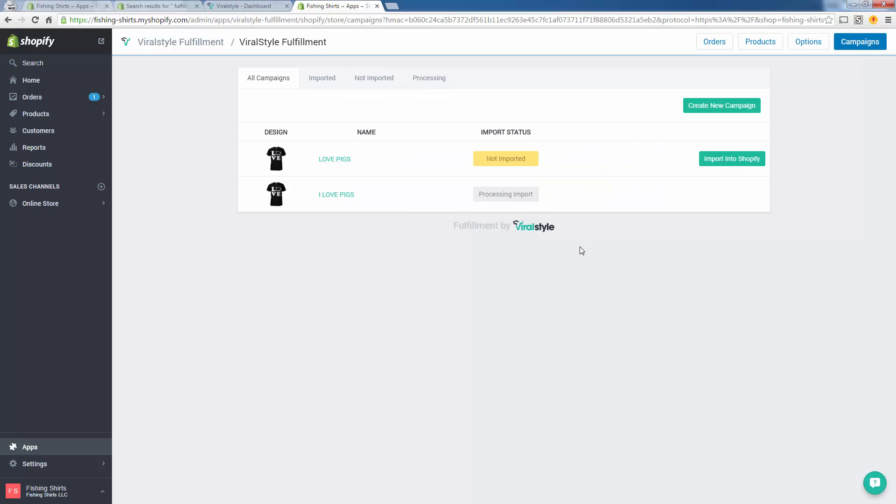
pyautogui.moveTo(529, 197)
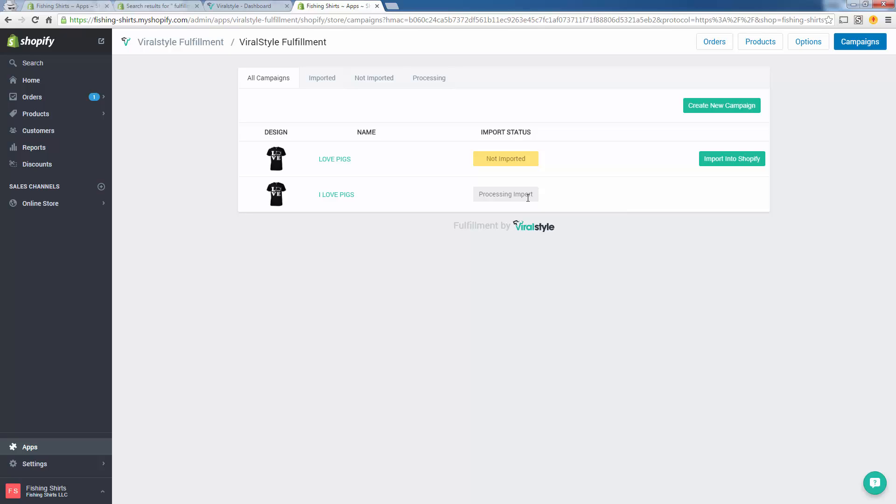
pyautogui.moveTo(139, 150)
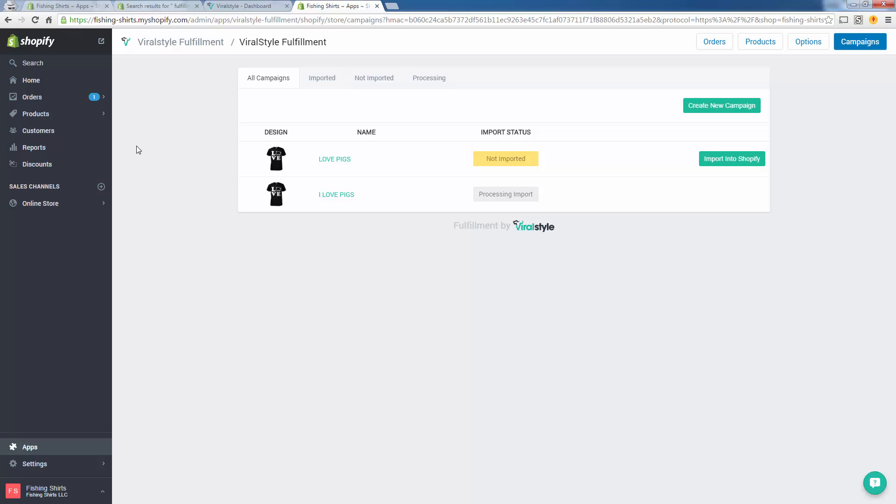
pyautogui.moveTo(81, 124)
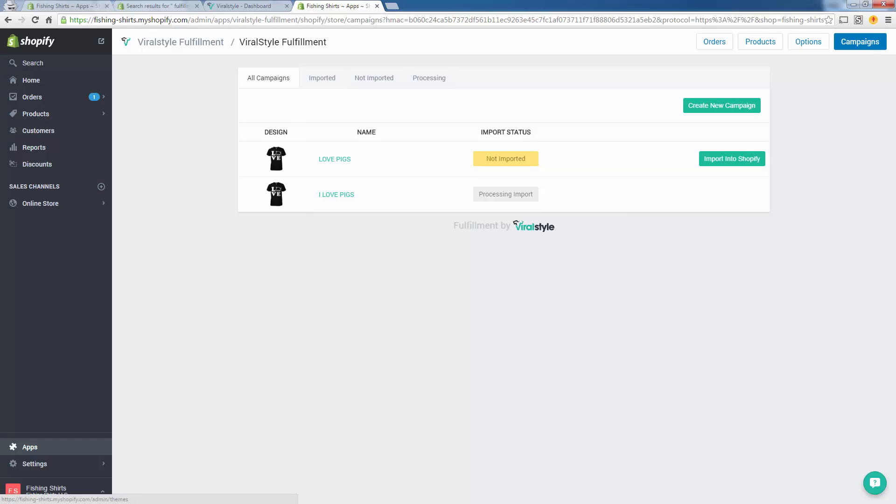
# - Locate the I LOVE PIGS product in the store's product list
pyautogui.click(35, 113)
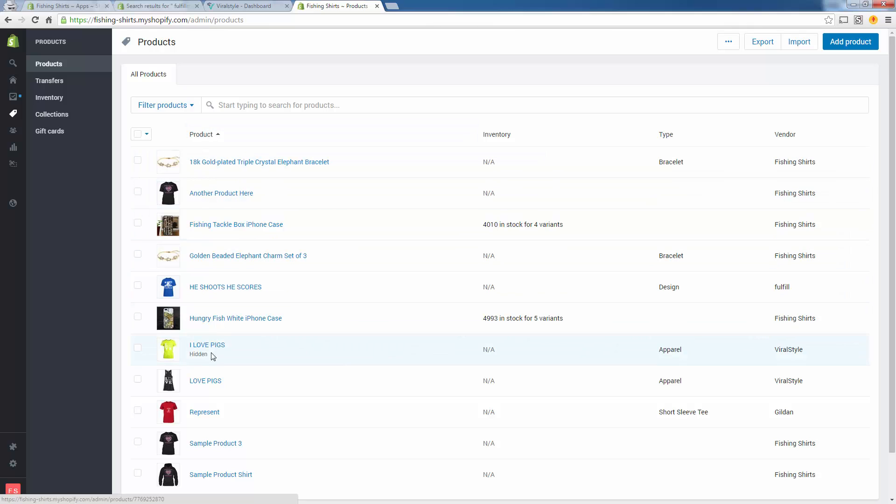
pyautogui.doubleClick(198, 355)
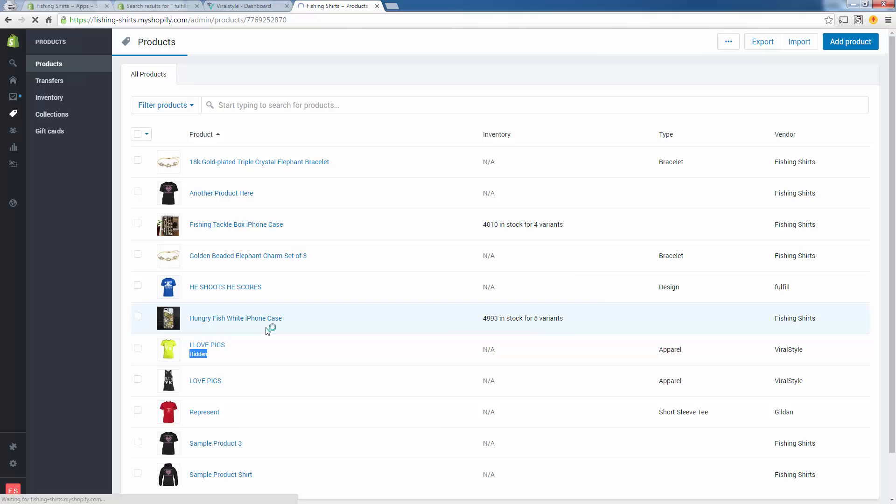
pyautogui.click(207, 345)
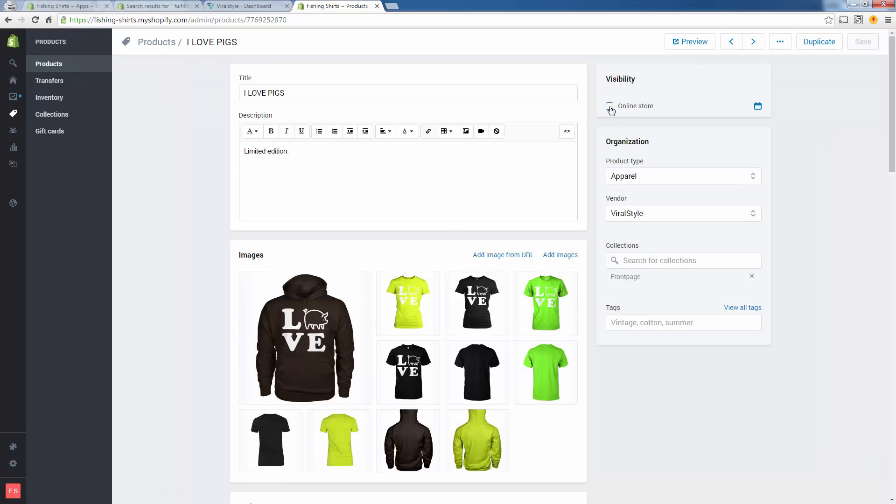
# - Make I LOVE PIGS visible on the online store, save it and start a preview
pyautogui.click(610, 106)
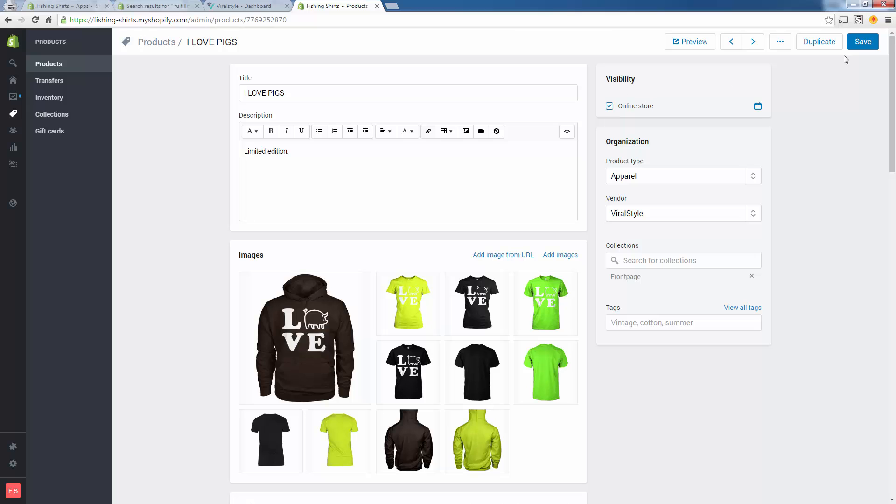
pyautogui.click(863, 42)
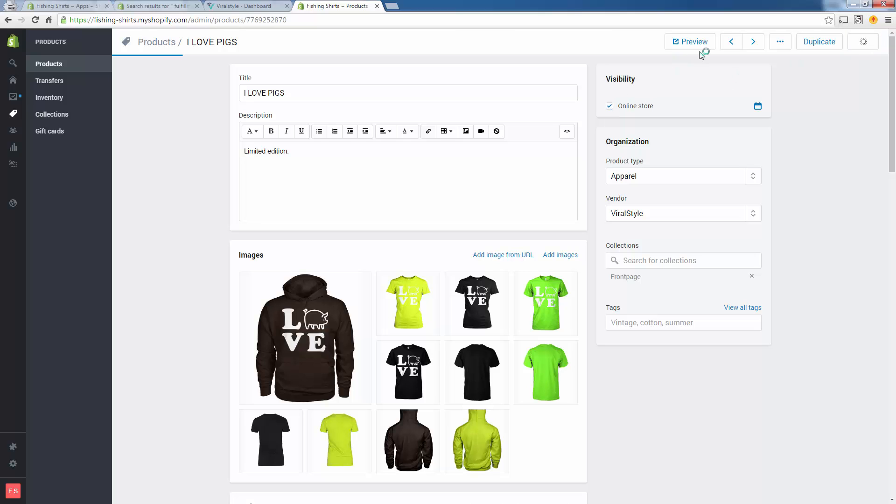
pyautogui.moveTo(690, 41)
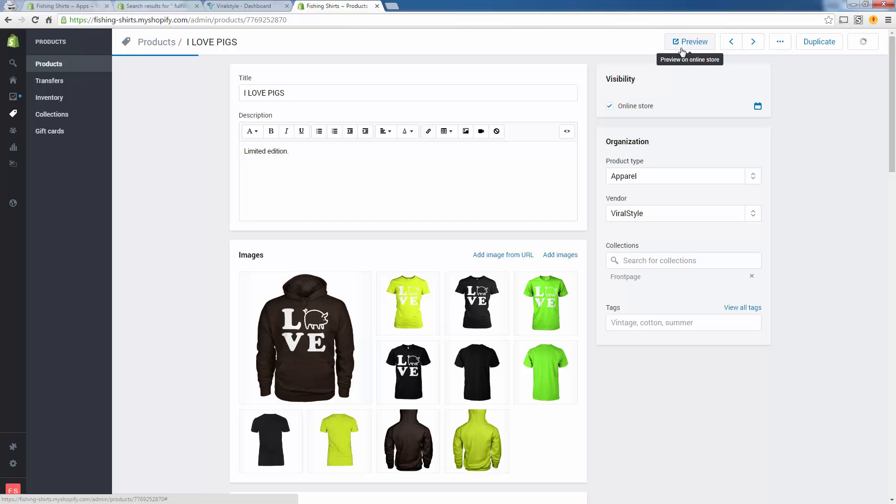
pyautogui.click(690, 41)
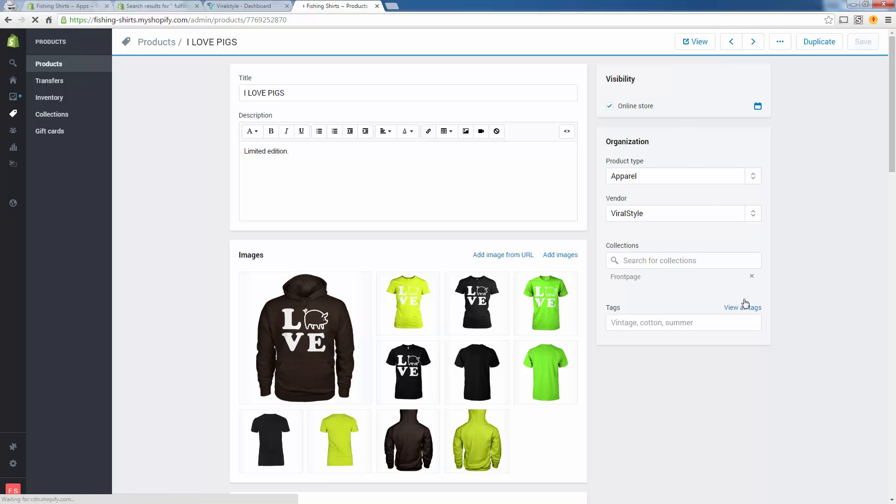
# - View the live I LOVE PIGS storefront page at $22.99, scrolling through its images and options
pyautogui.click(695, 41)
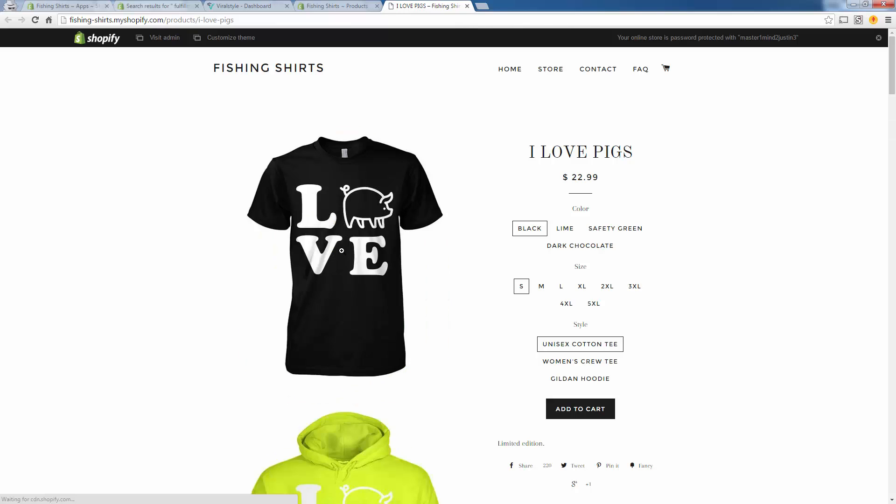
pyautogui.moveTo(441, 315)
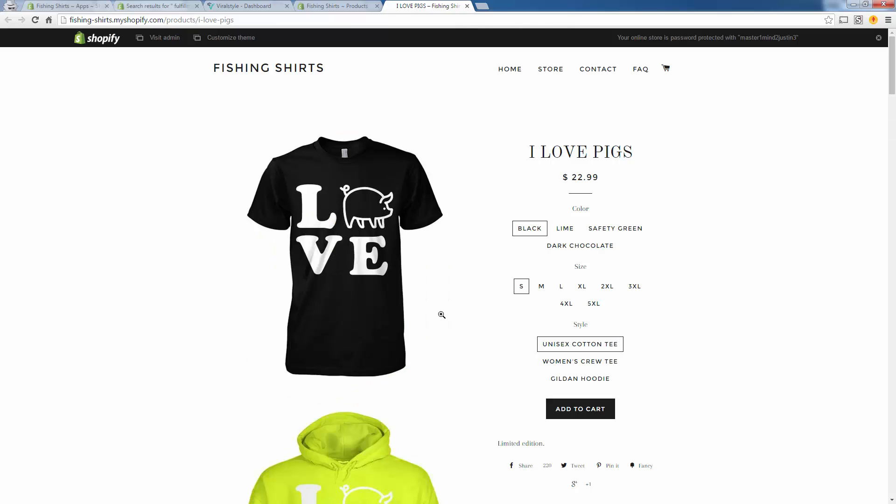
pyautogui.scroll(-3)
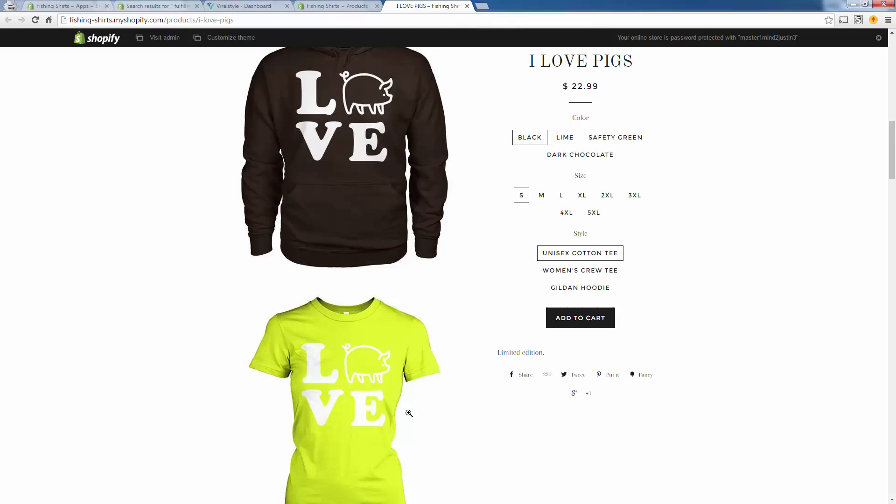
pyautogui.scroll(-3)
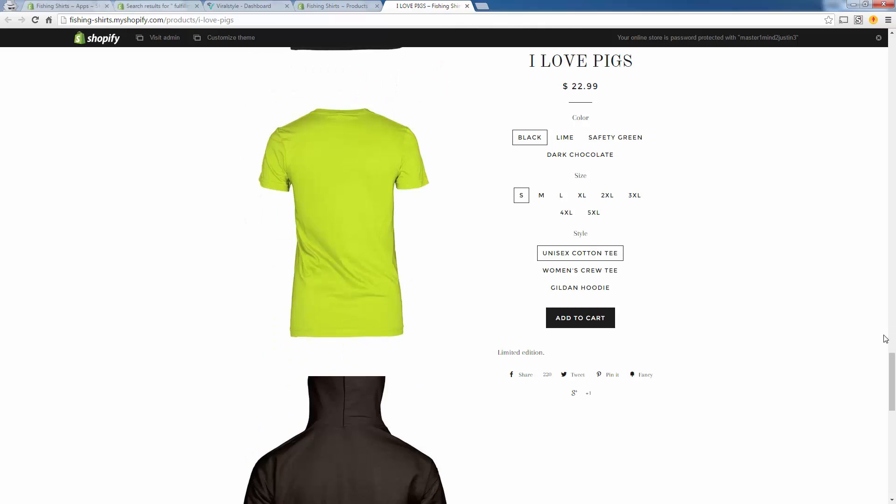
pyautogui.scroll(3)
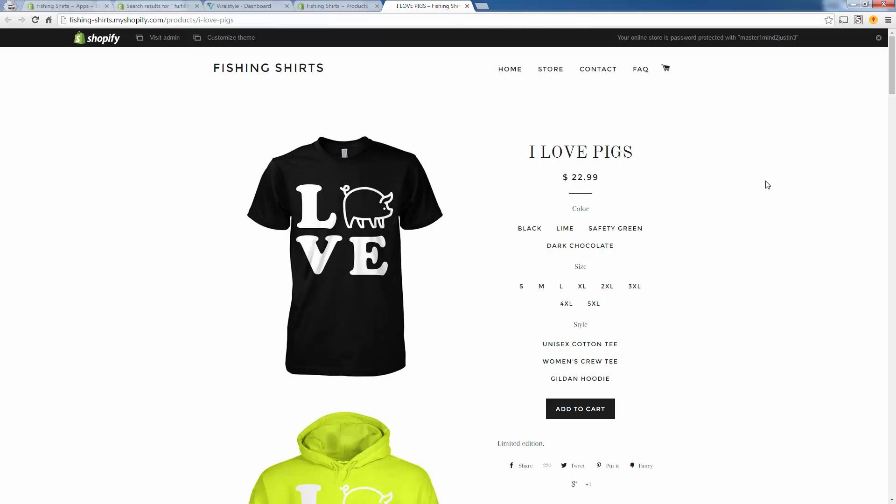
pyautogui.moveTo(483, 4)
pyautogui.write('bl')
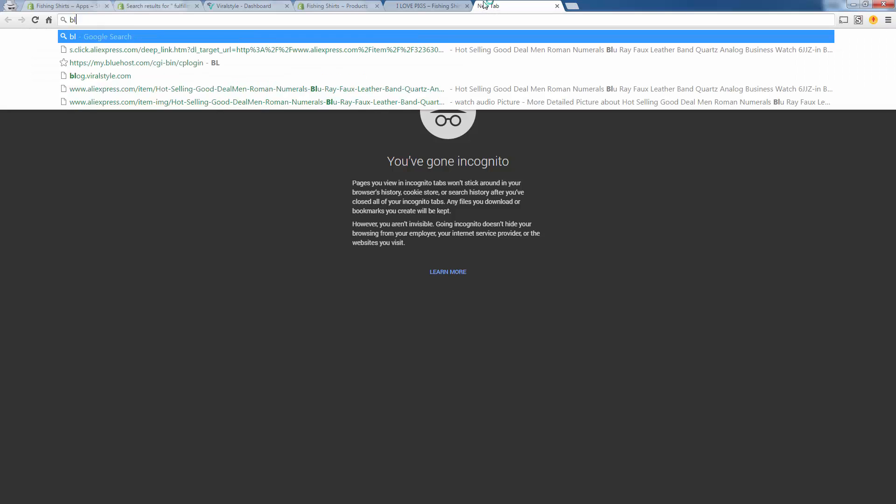
# - Go to blog.viralstyle.com and scroll to the Shopify + Viralstyle plugin post
pyautogui.click(99, 76)
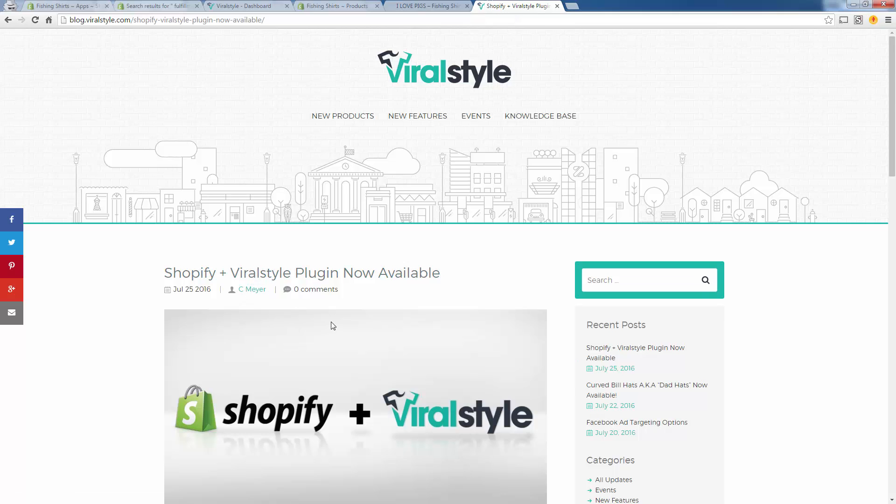
pyautogui.scroll(-3)
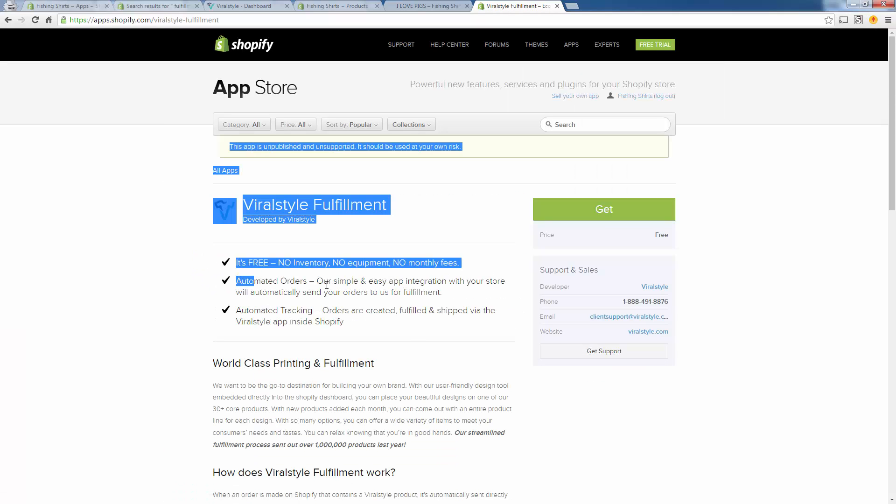
pyautogui.click(371, 172)
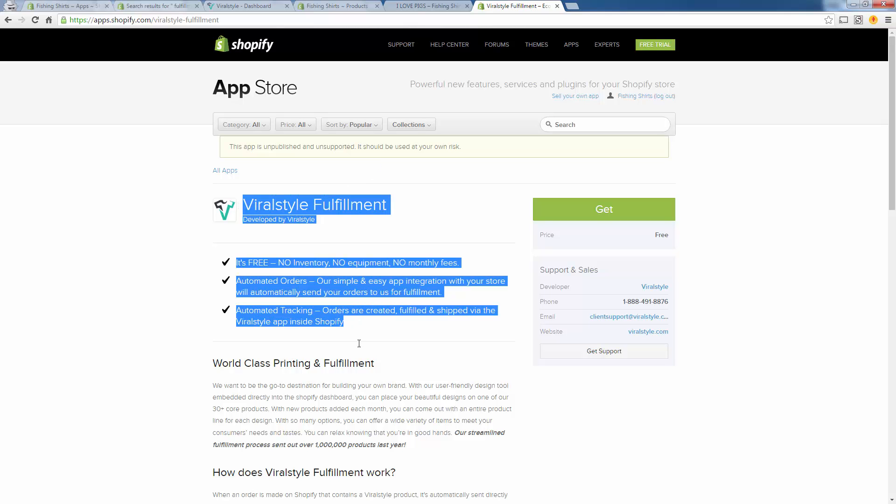
pyautogui.click(359, 329)
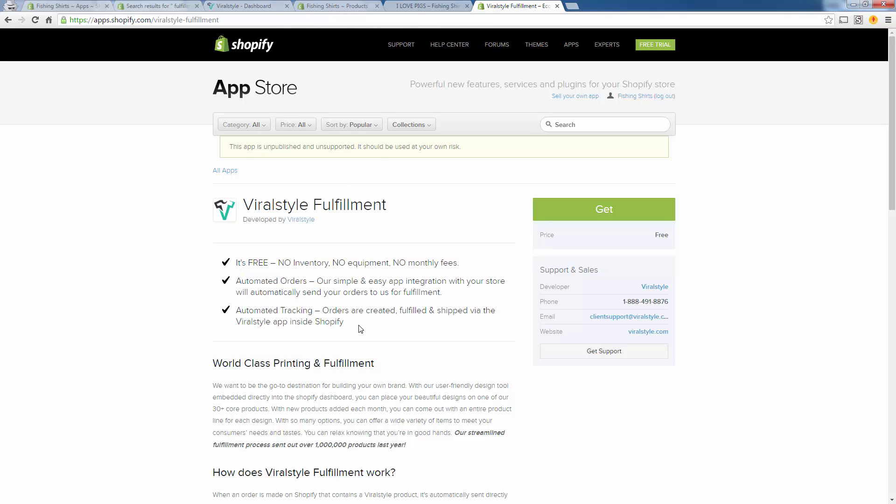